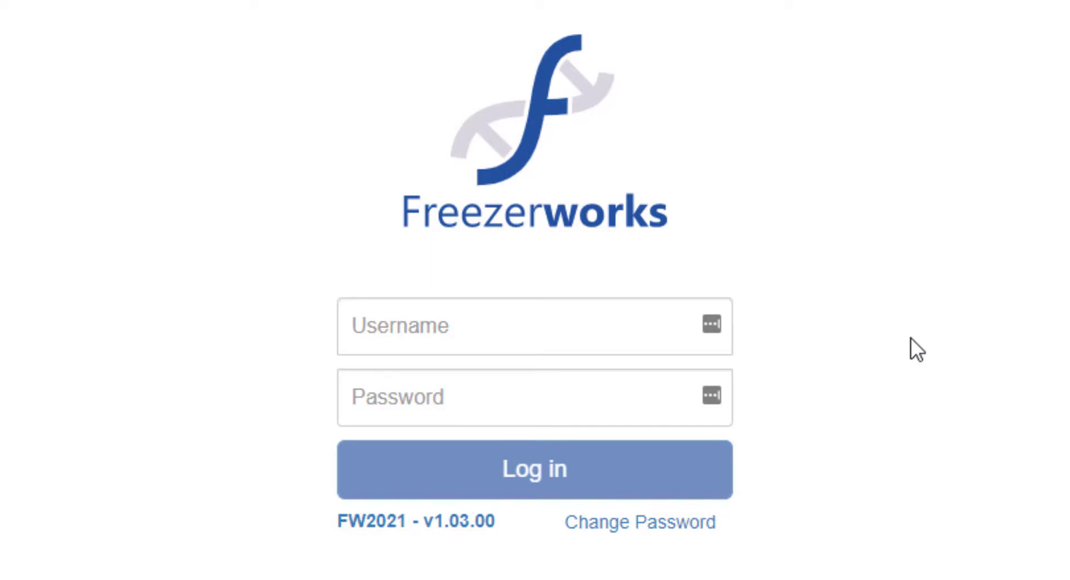
- Enter Current Amount 10, choose aliquot type Serum and start setting the aliquot date
click(534, 470)
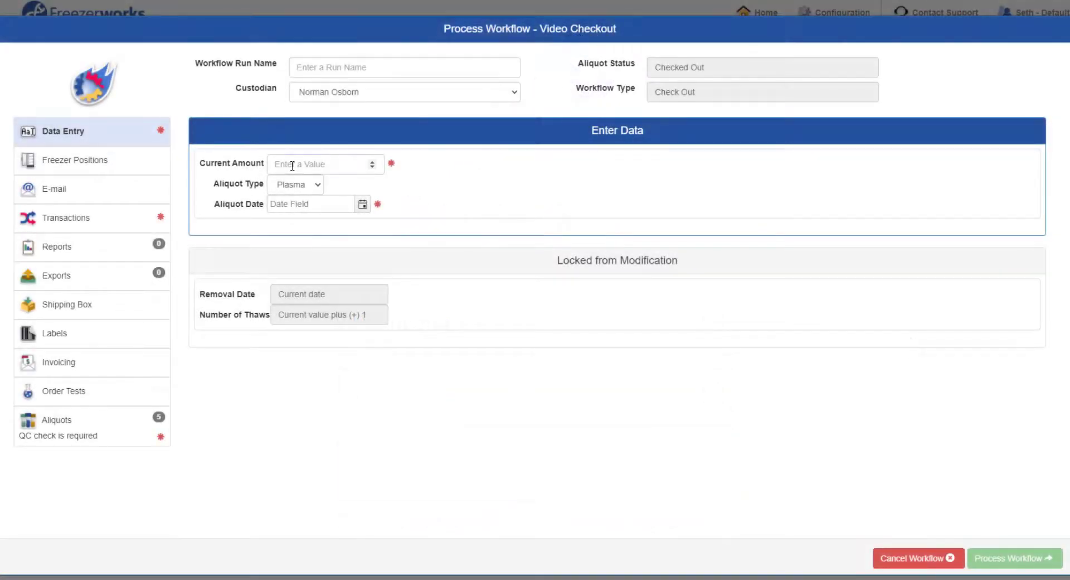
text(10)
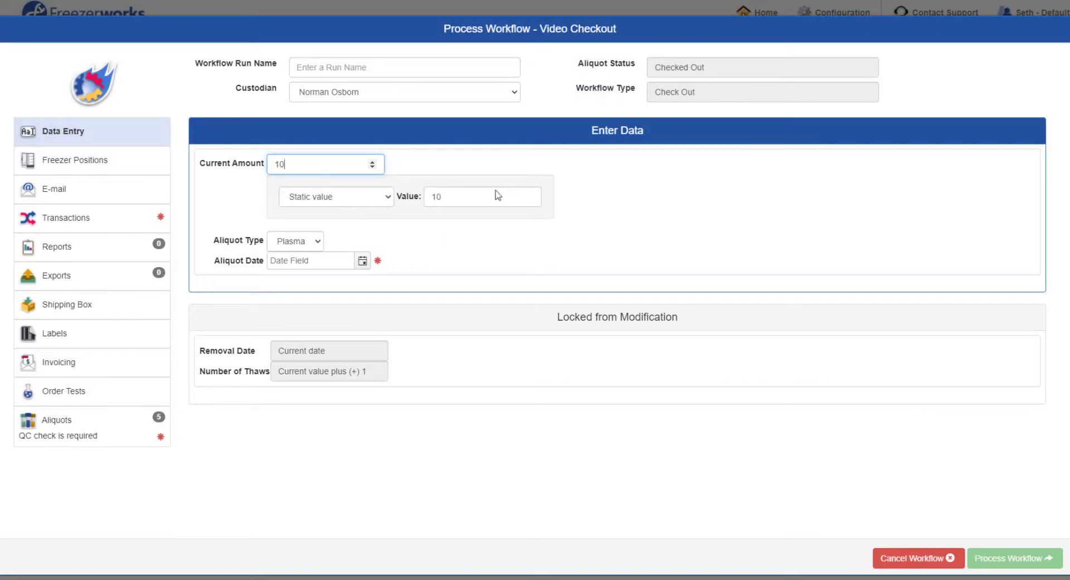
click(295, 184)
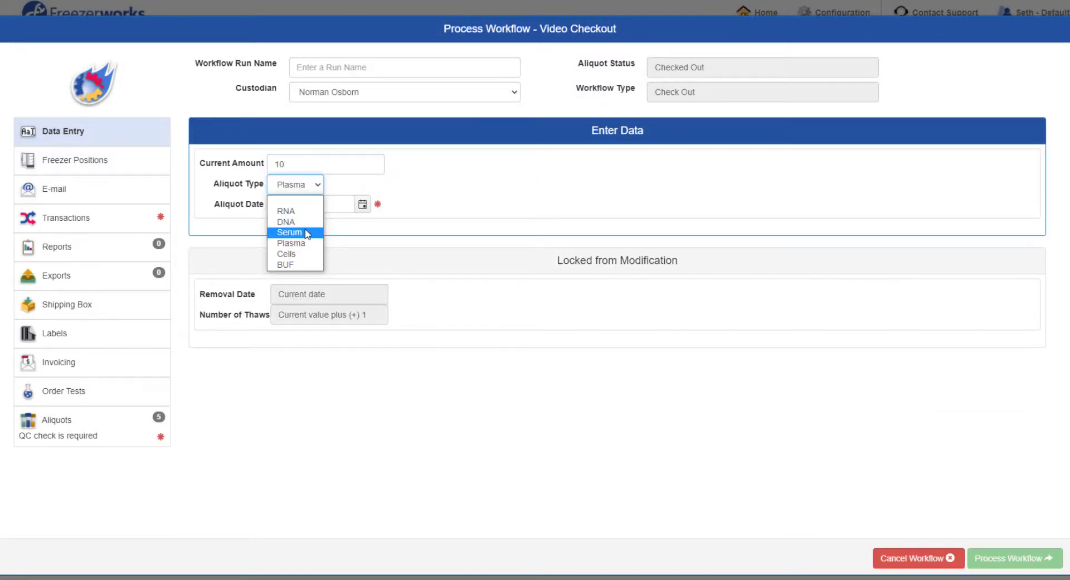
click(290, 232)
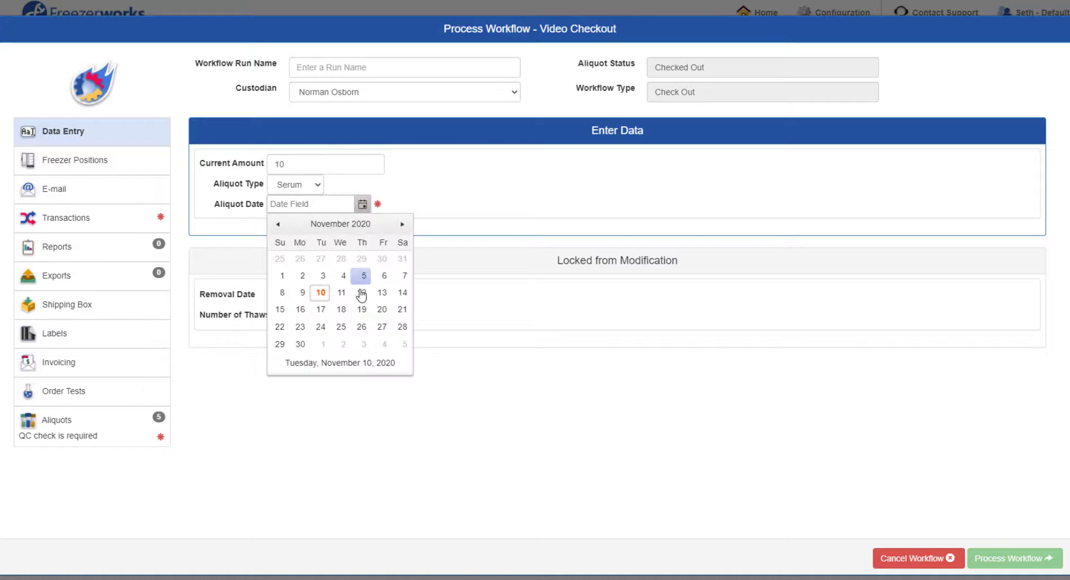
click(341, 292)
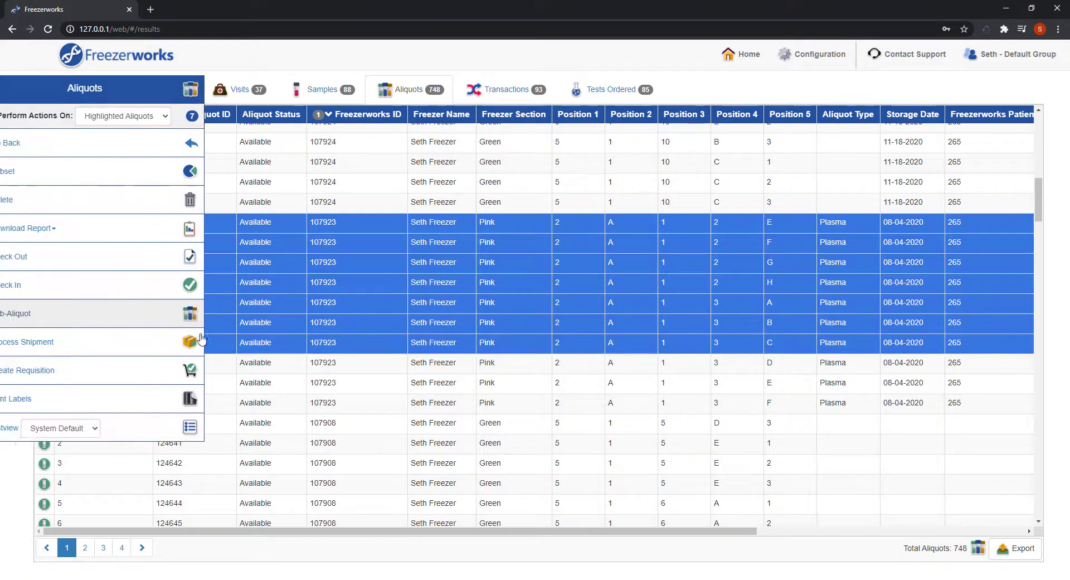
- Start a Spin Workflow sub-aliquot run with freezer positions in the chosen freezer, Section A
click(15, 313)
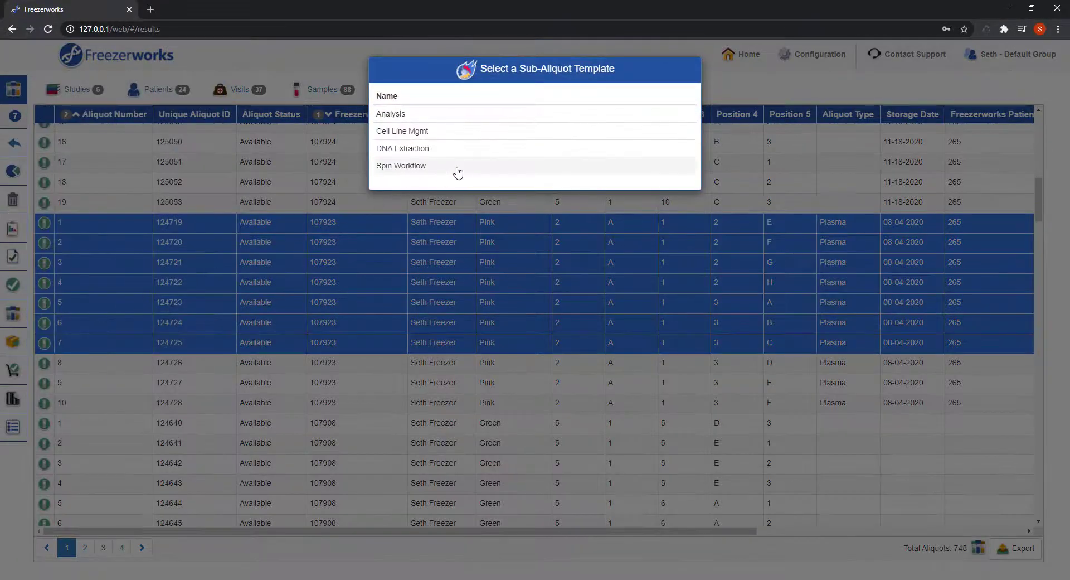
click(400, 165)
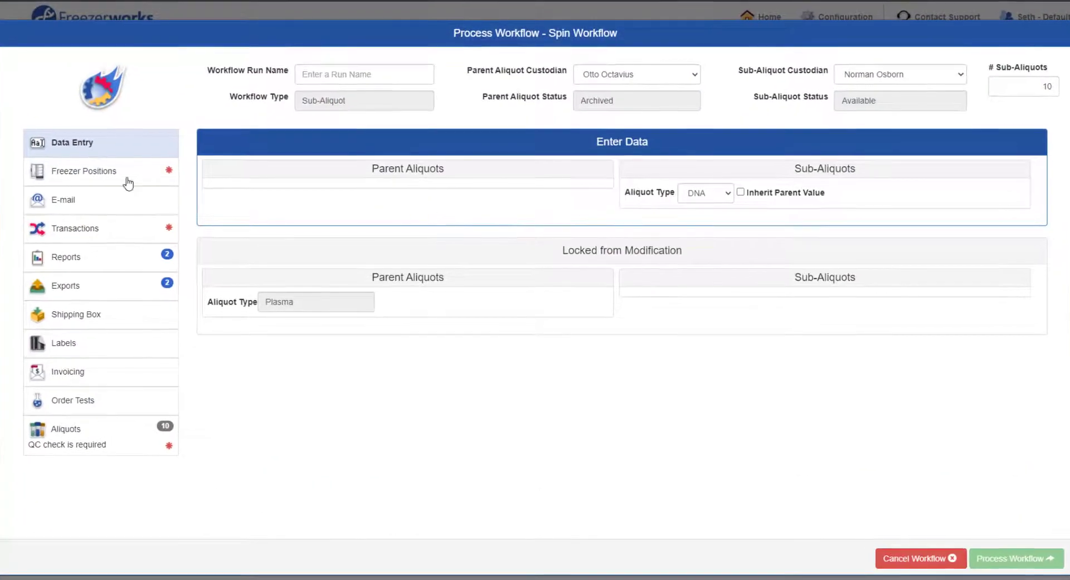
click(83, 170)
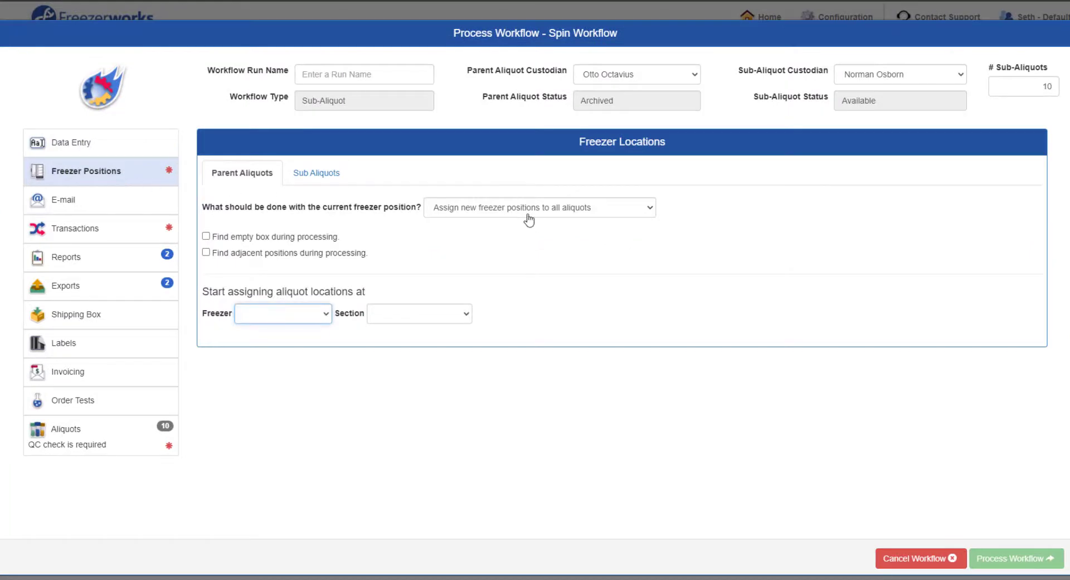
click(315, 172)
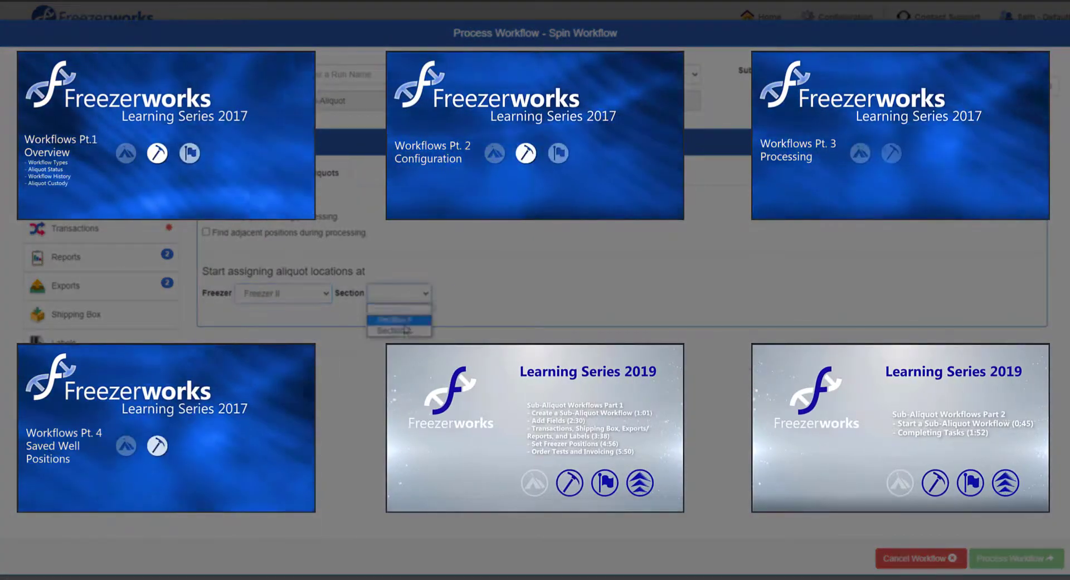
click(399, 330)
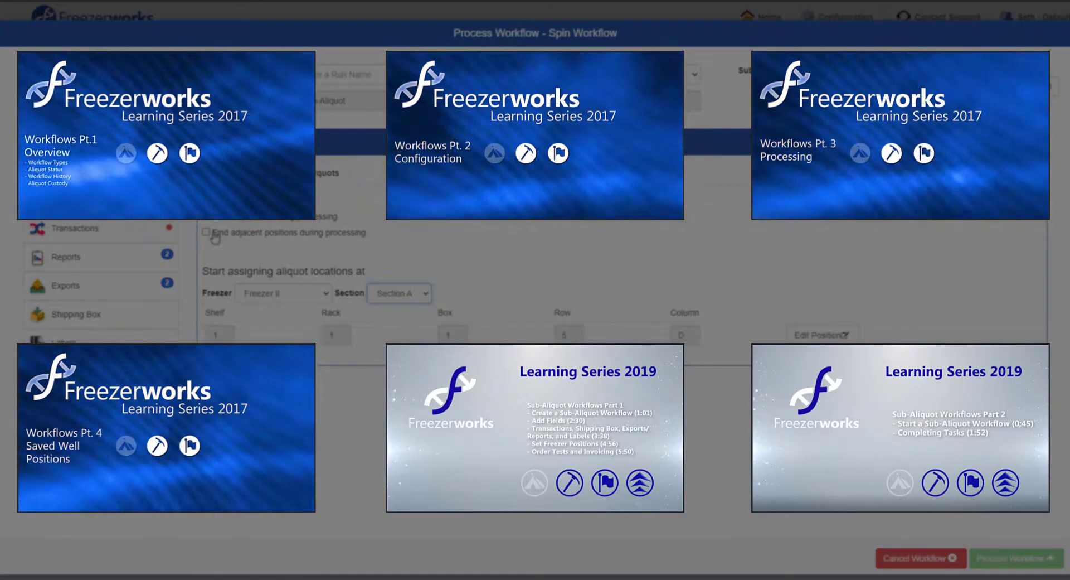
- Enter the Sub Aliquots transaction notes 'Stored new Aliquots'
click(77, 229)
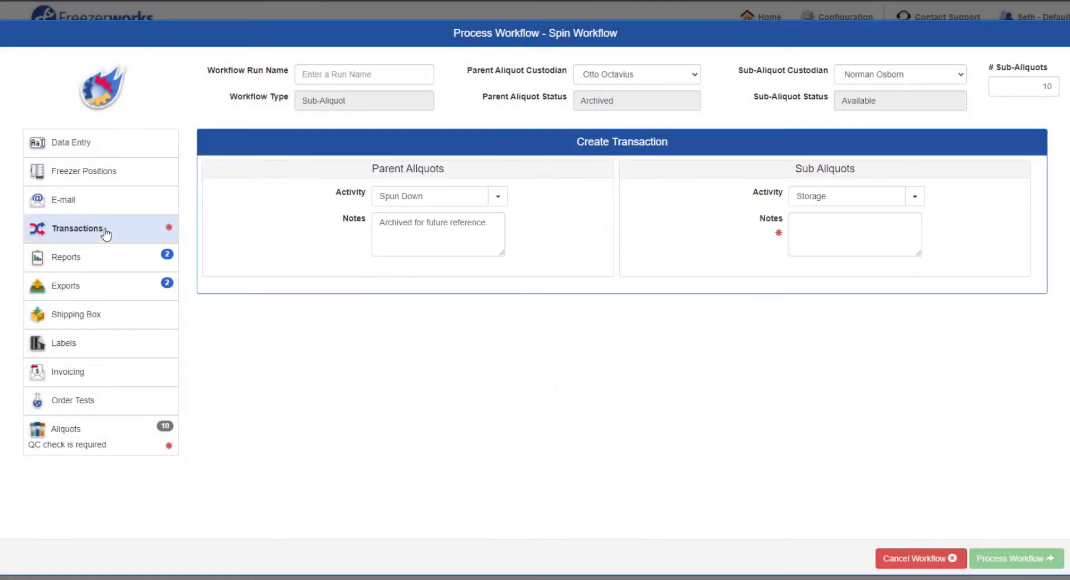
click(855, 233)
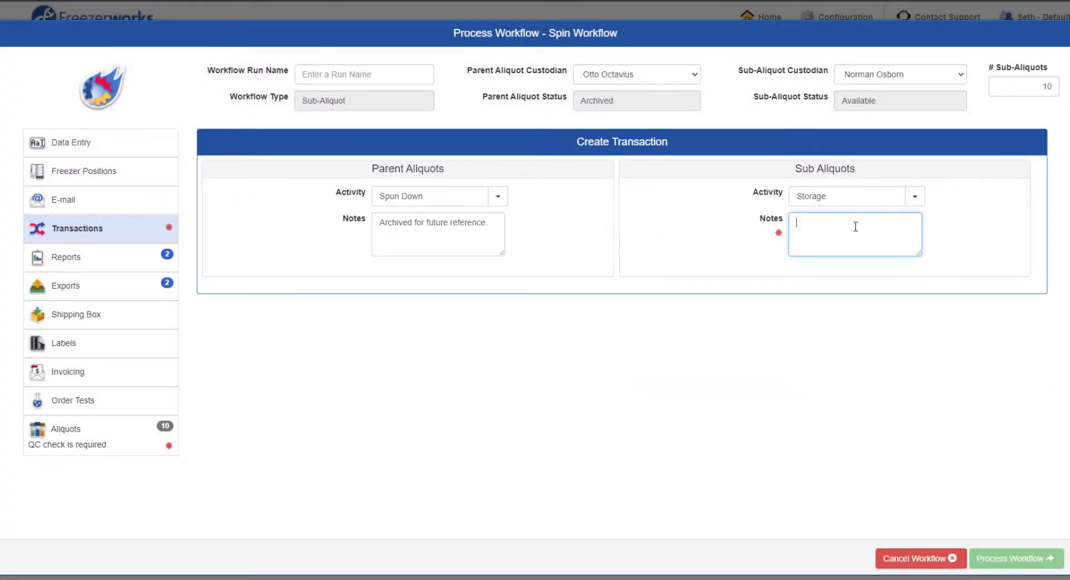
text(Stored new)
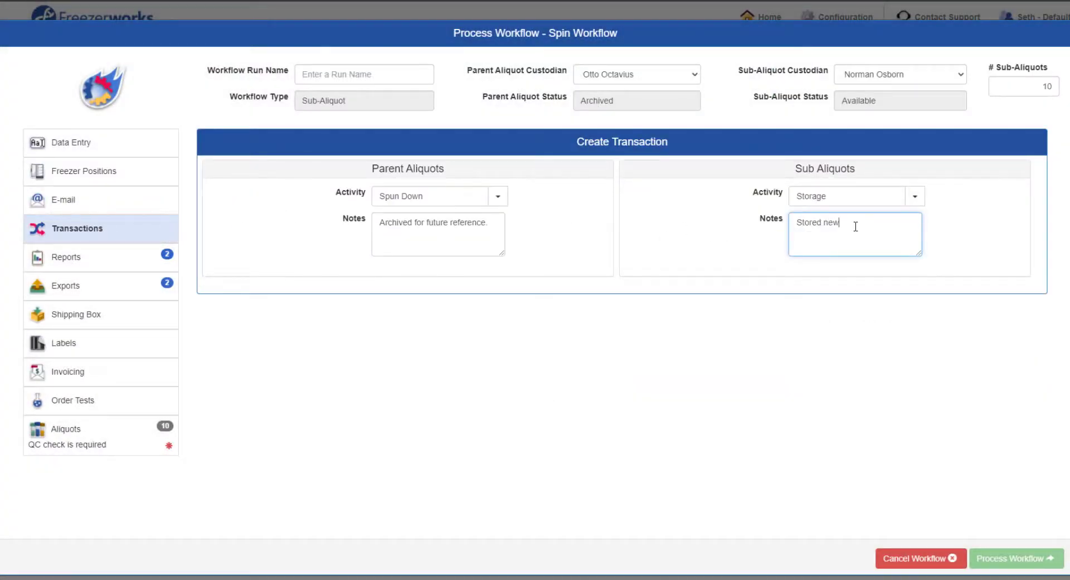
text(Aliquots)
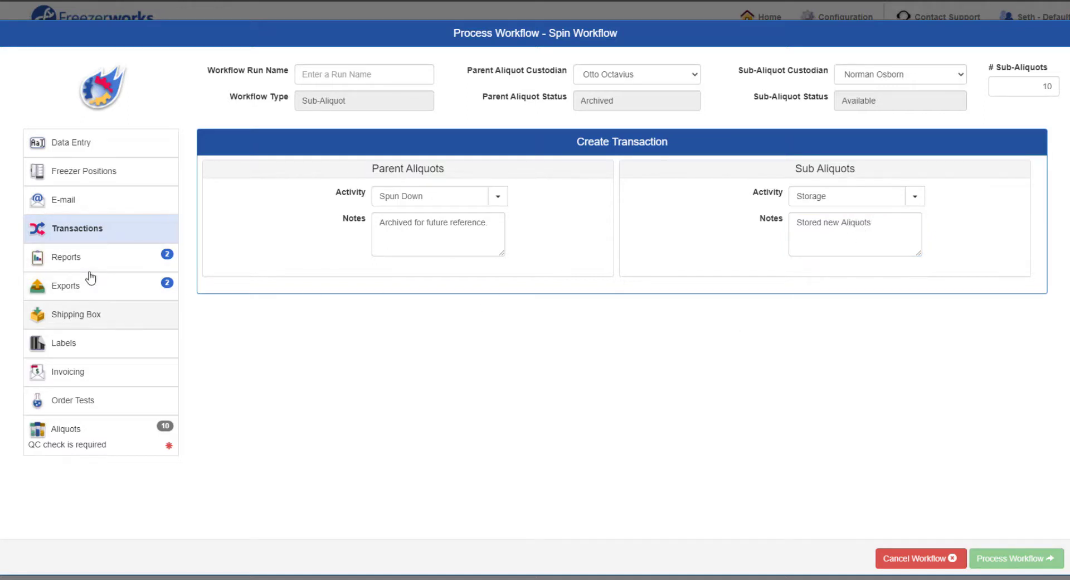
click(63, 342)
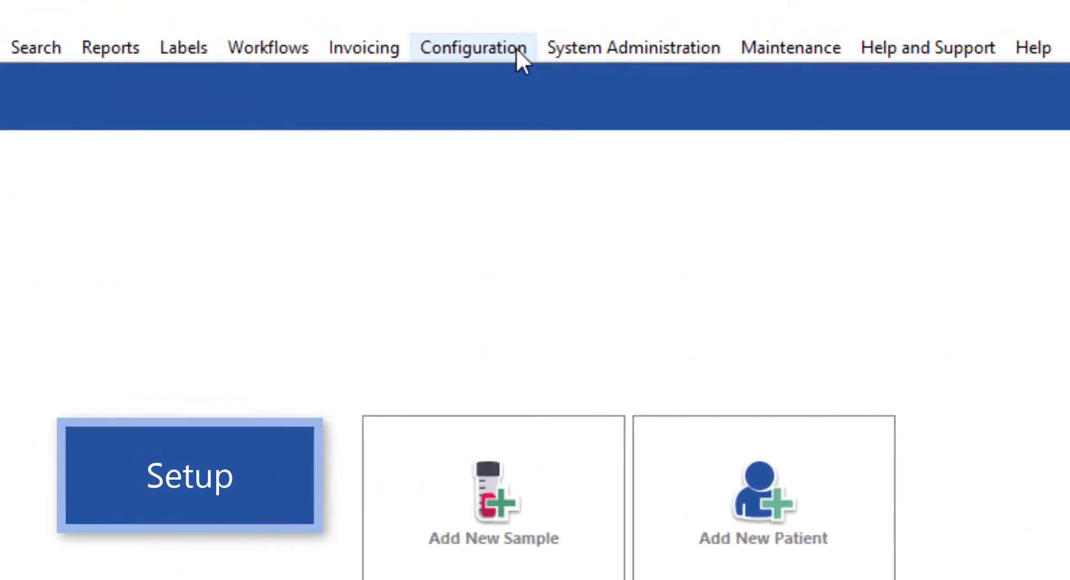
- In Configure Workflows, create the Video Workflow template with Archived aliquot status and a custodian
click(540, 157)
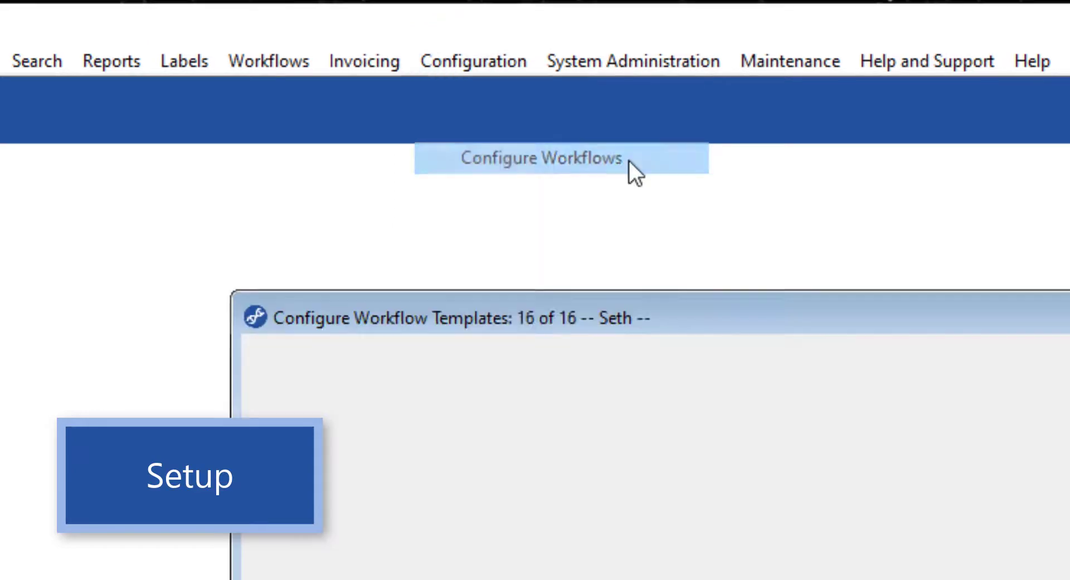
click(540, 157)
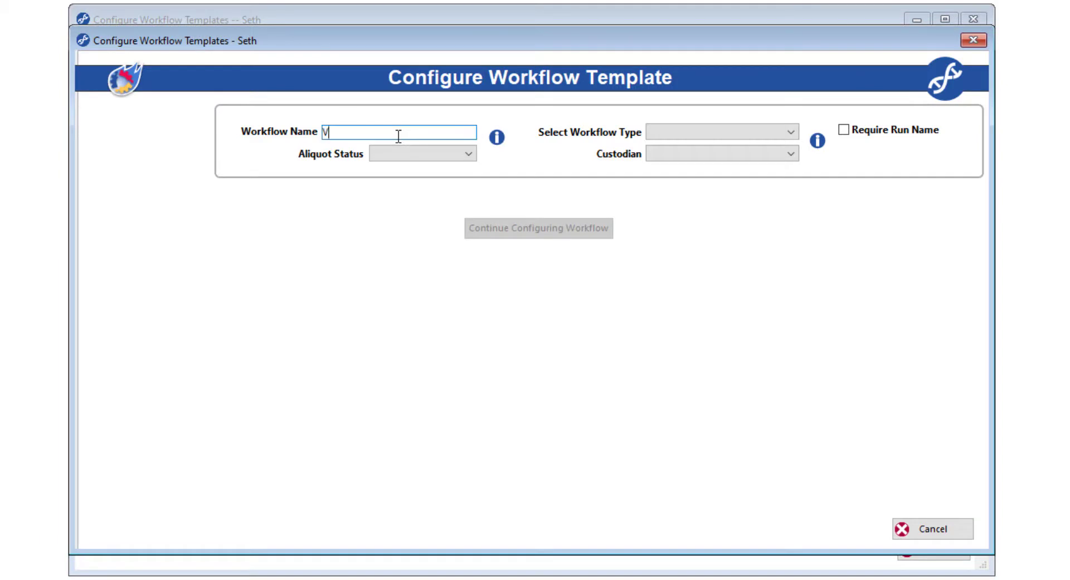
click(469, 153)
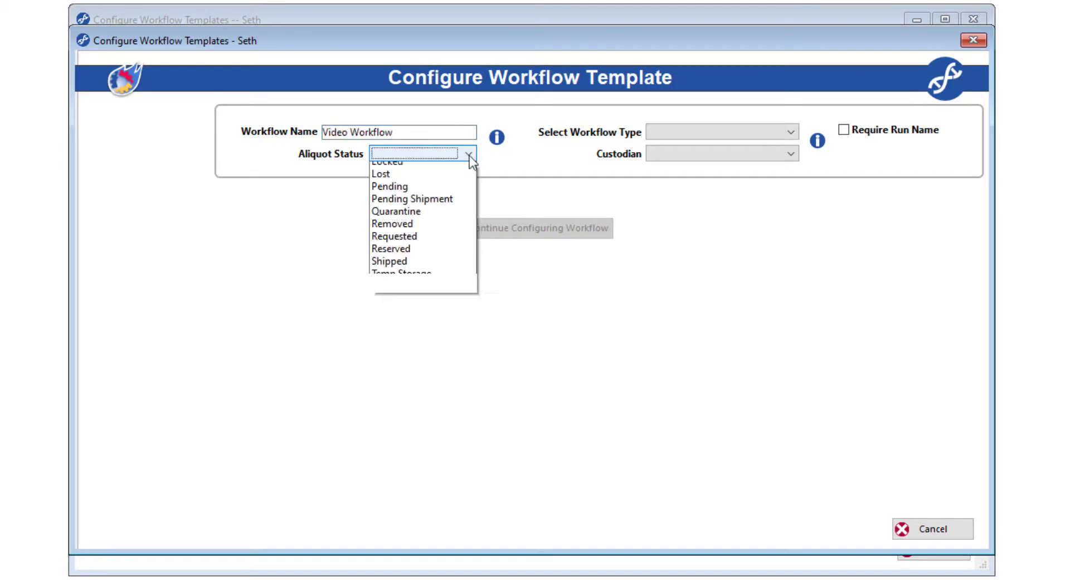
click(390, 151)
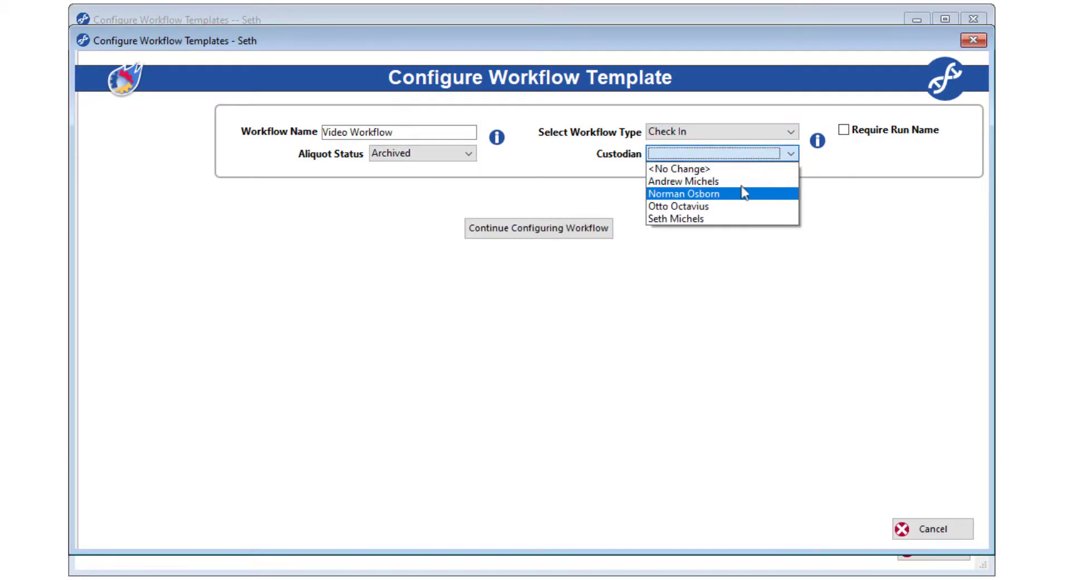
click(683, 193)
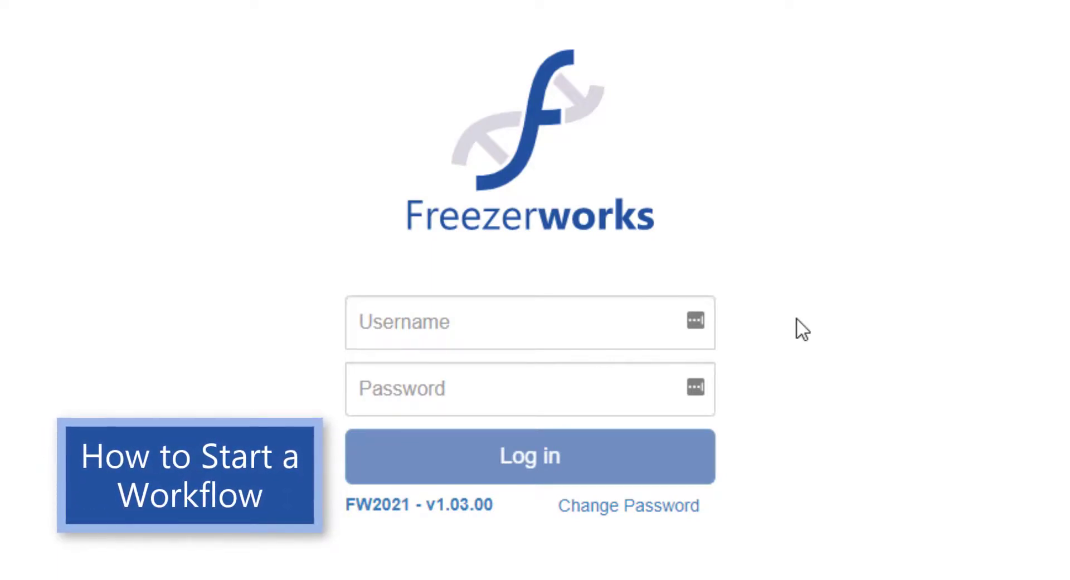
mouse_move(792, 330)
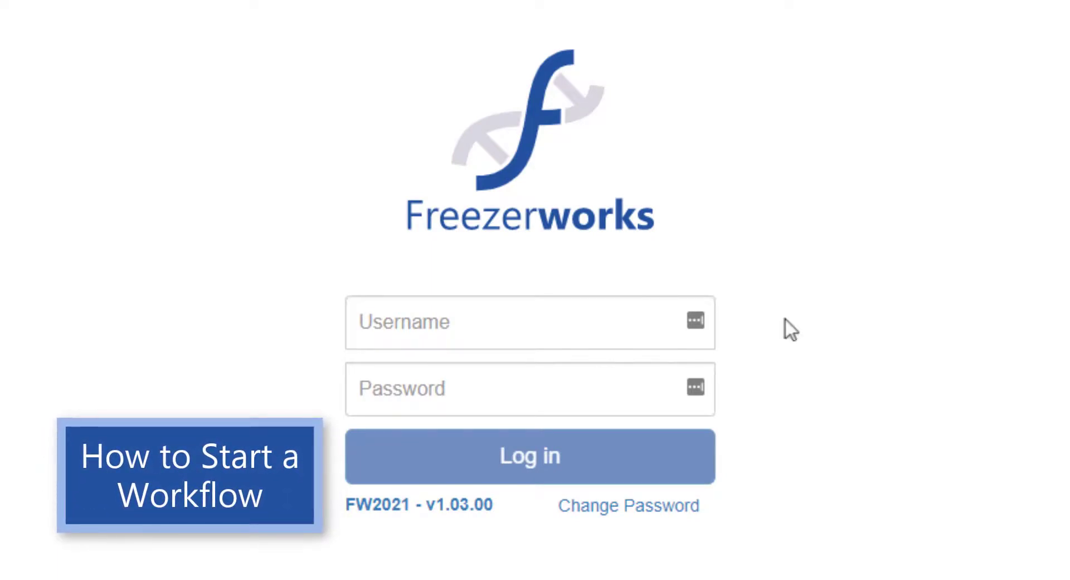
- Log in to the web client as Seth
text(Seth)
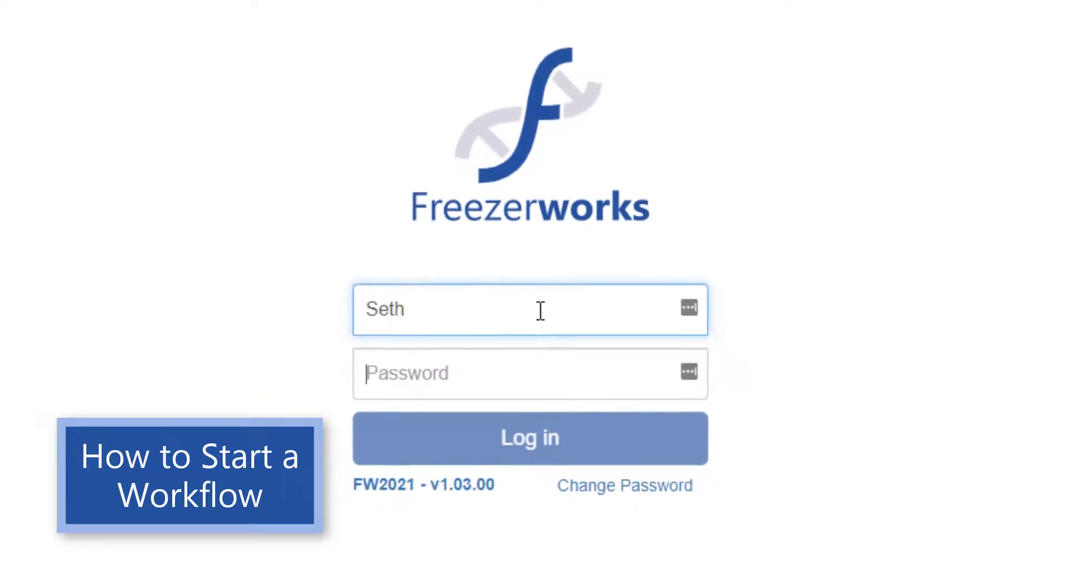
text(••••)
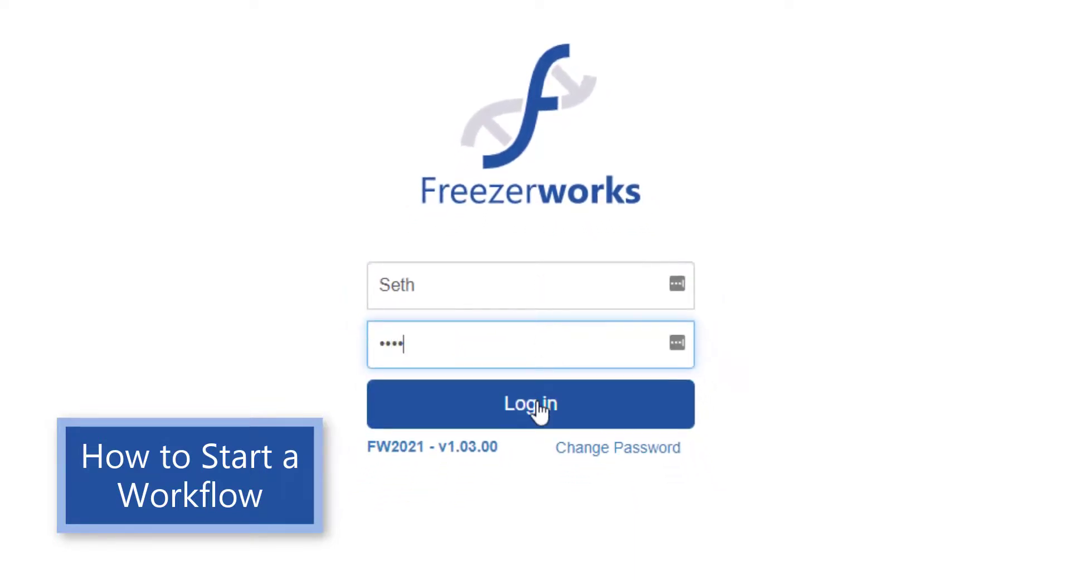
click(531, 403)
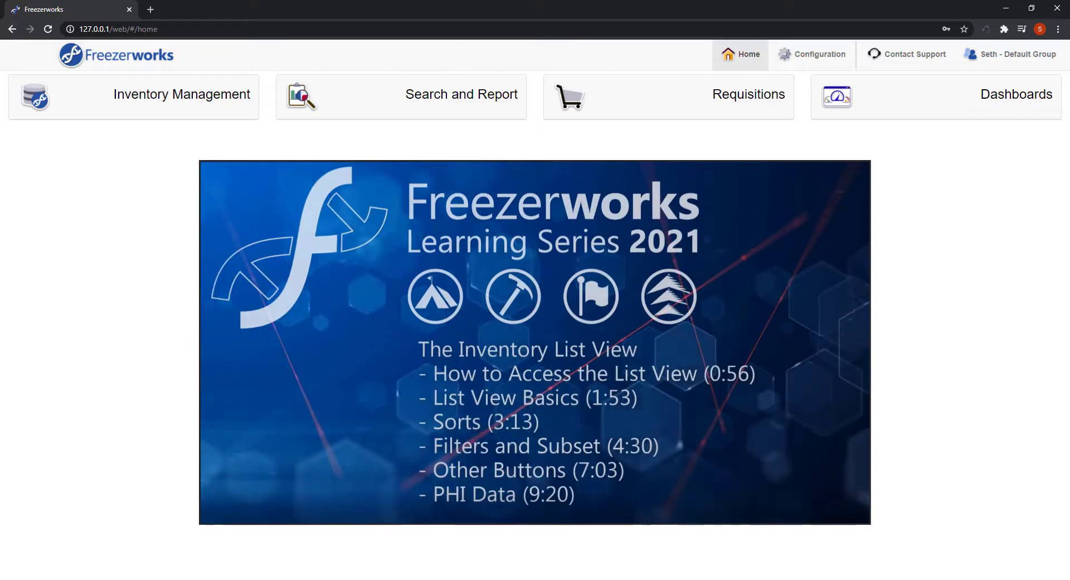
- Run the aliquot search from Search and Report and begin Check Out on the highlighted aliquots
click(461, 95)
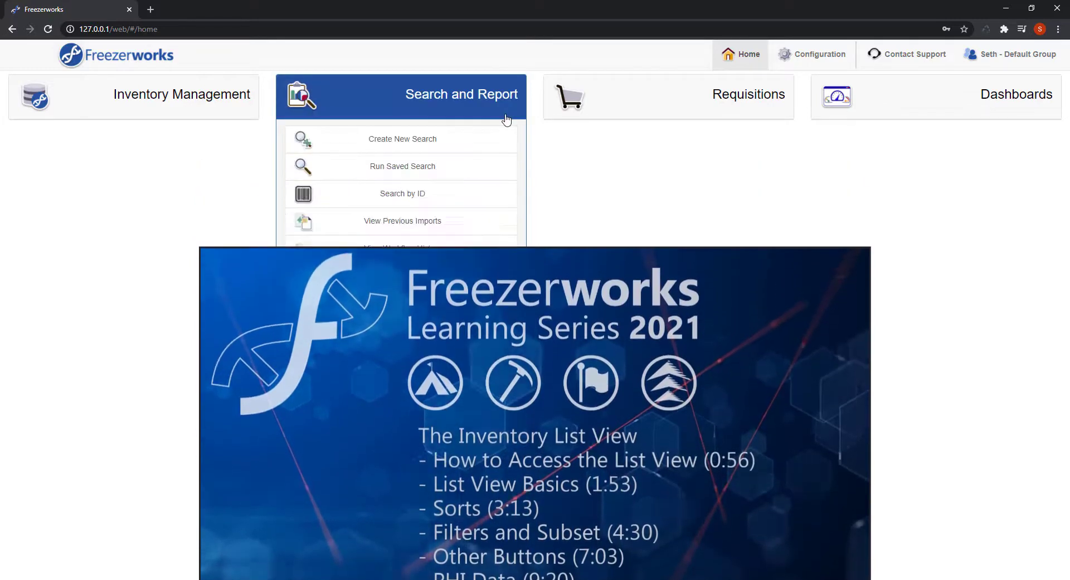
click(402, 138)
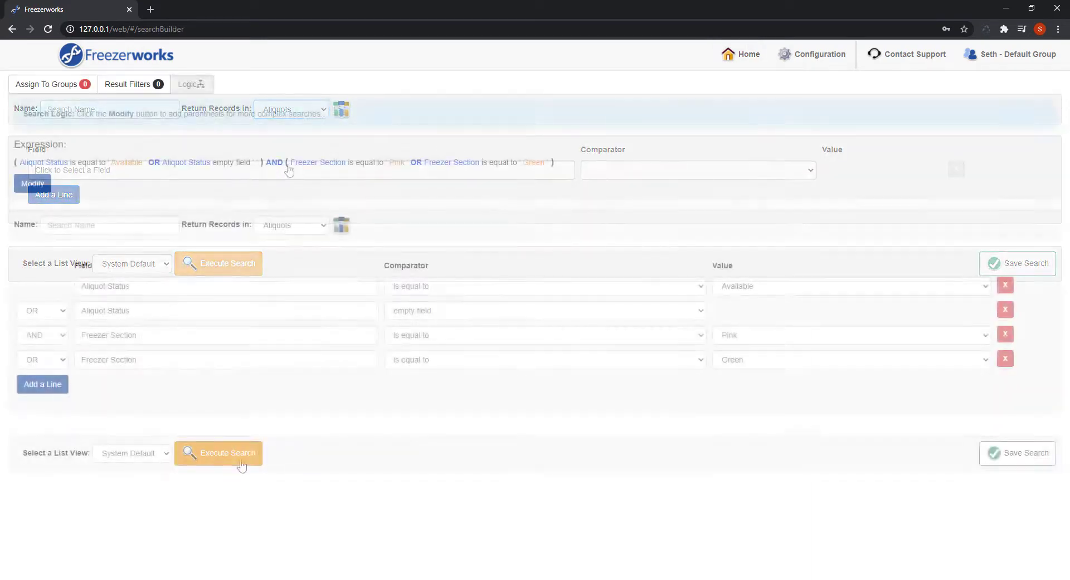
click(217, 453)
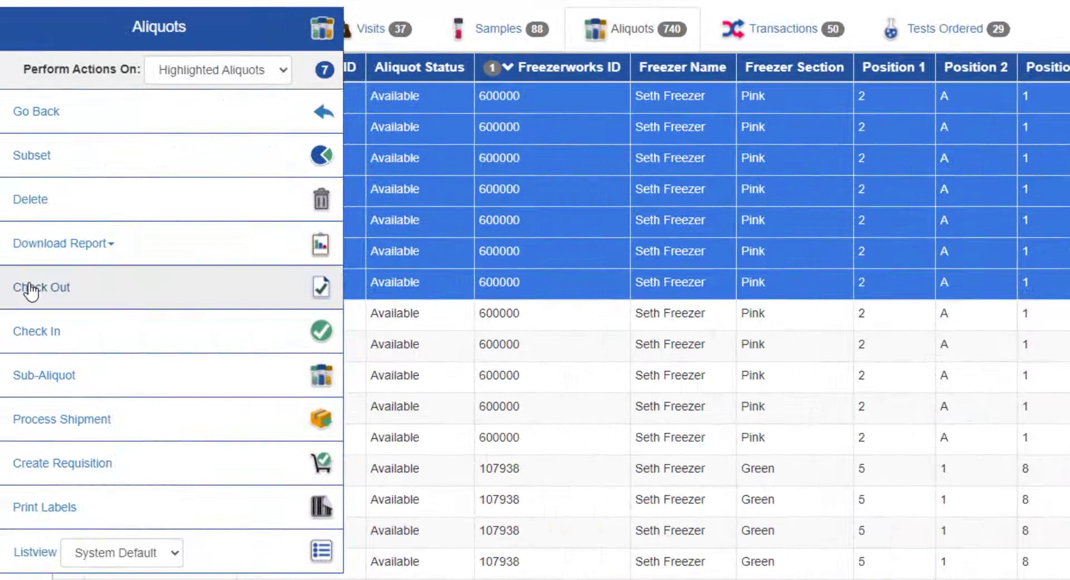
mouse_move(221, 290)
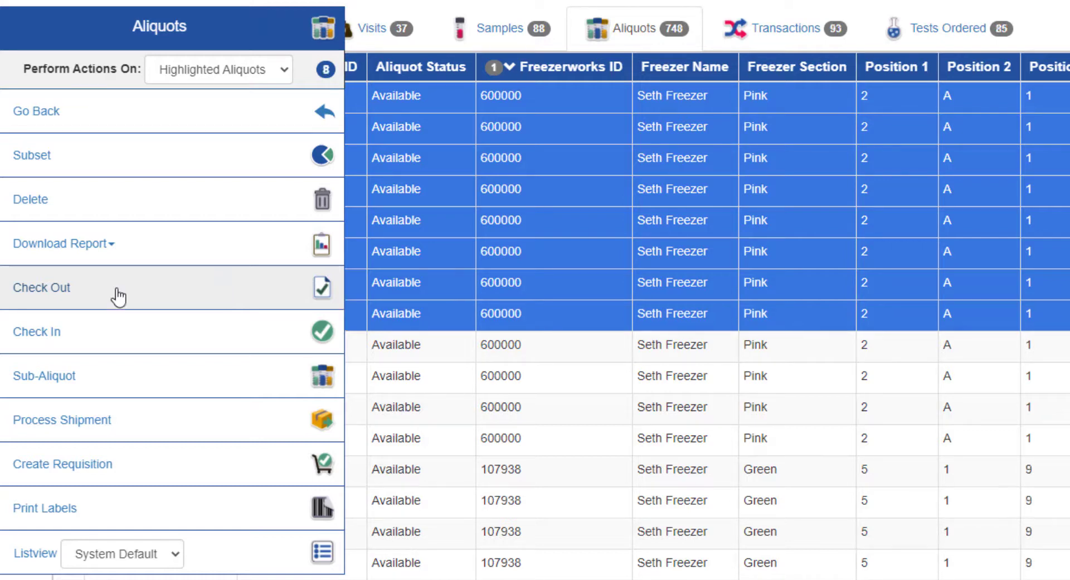
click(41, 287)
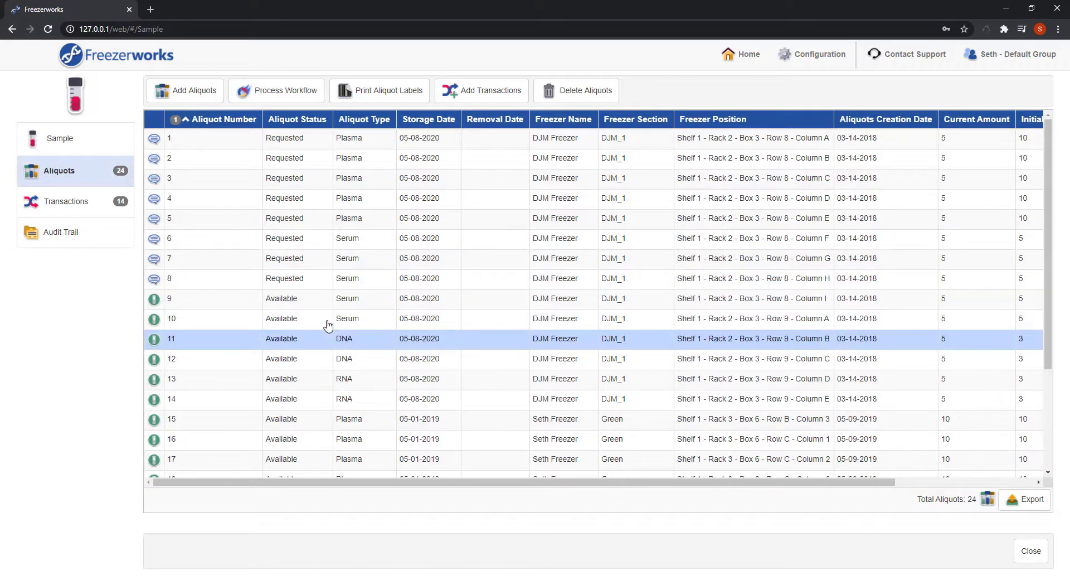
- Highlight the sample's aliquots 10–14 and choose Check Out under Process Workflow
click(333, 400)
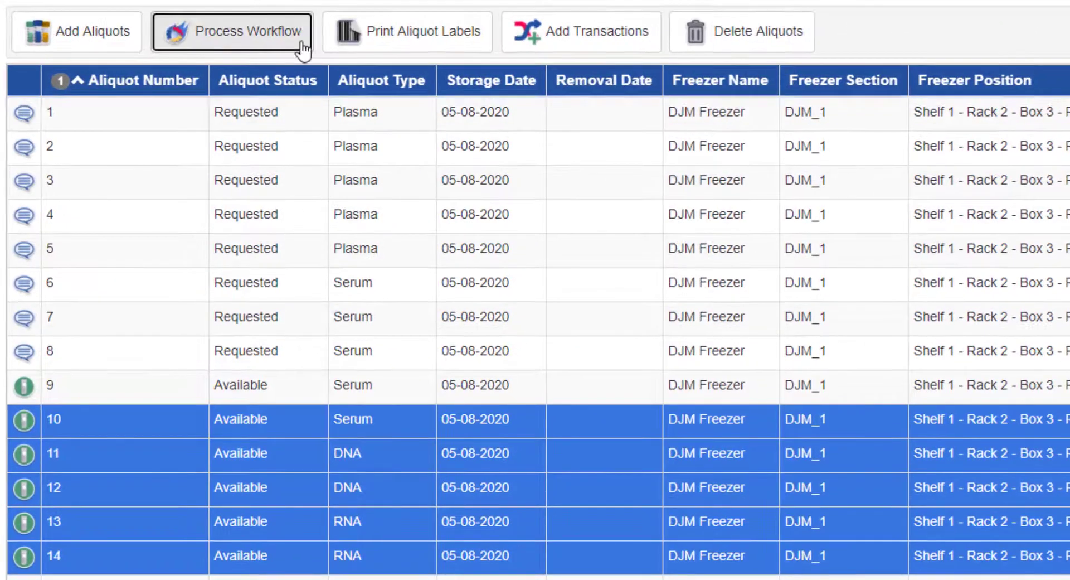
click(232, 32)
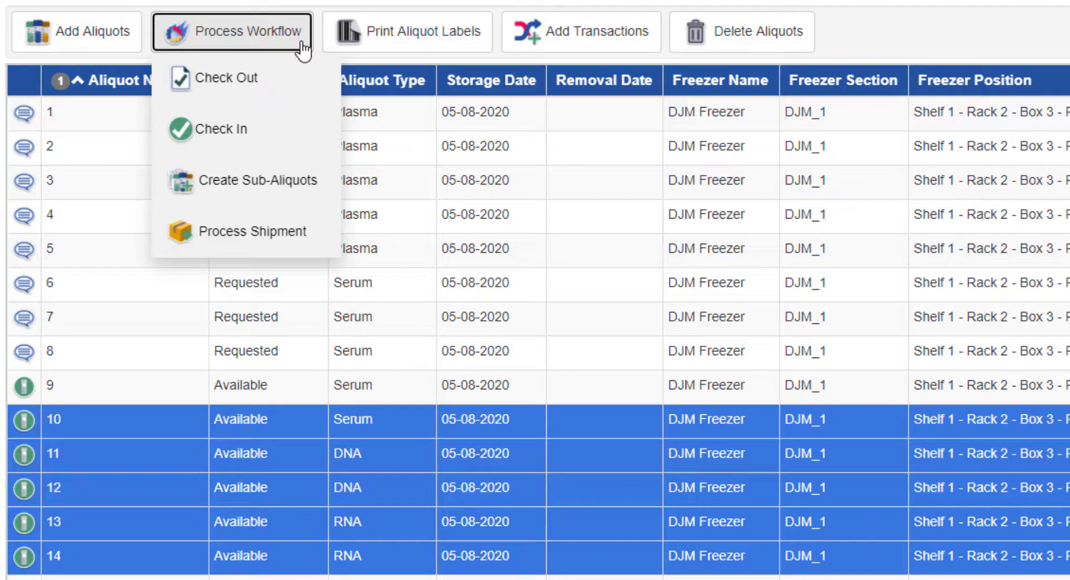
click(226, 77)
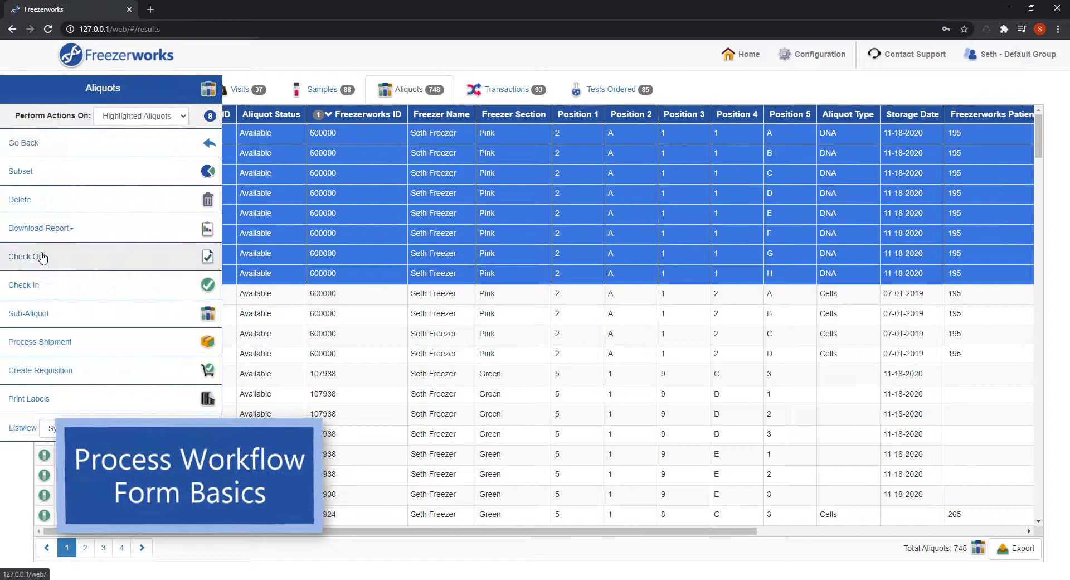
- Check out the eight highlighted aliquots using the Video Checkout template
click(24, 257)
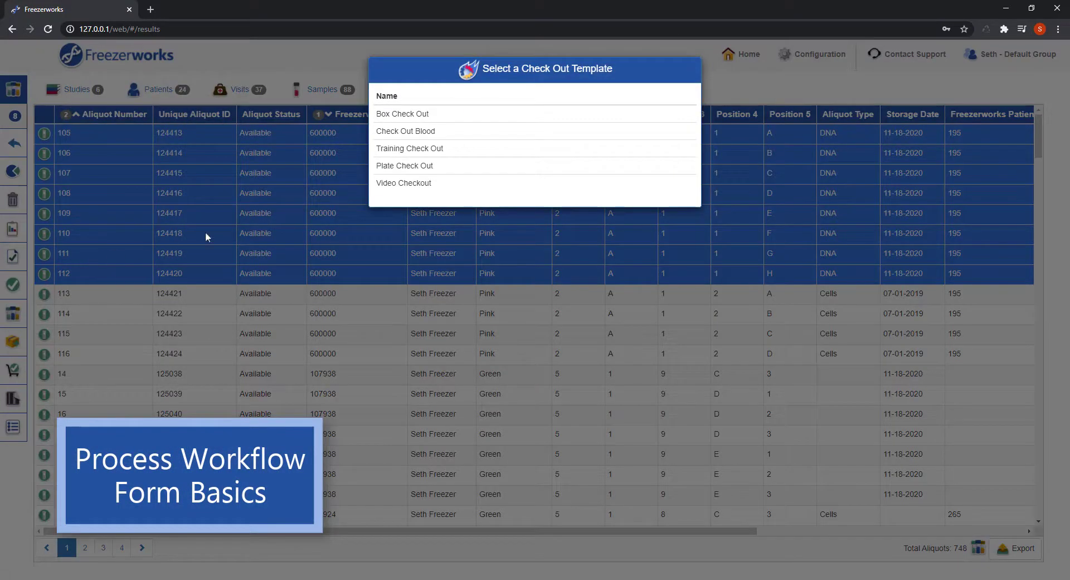
click(404, 183)
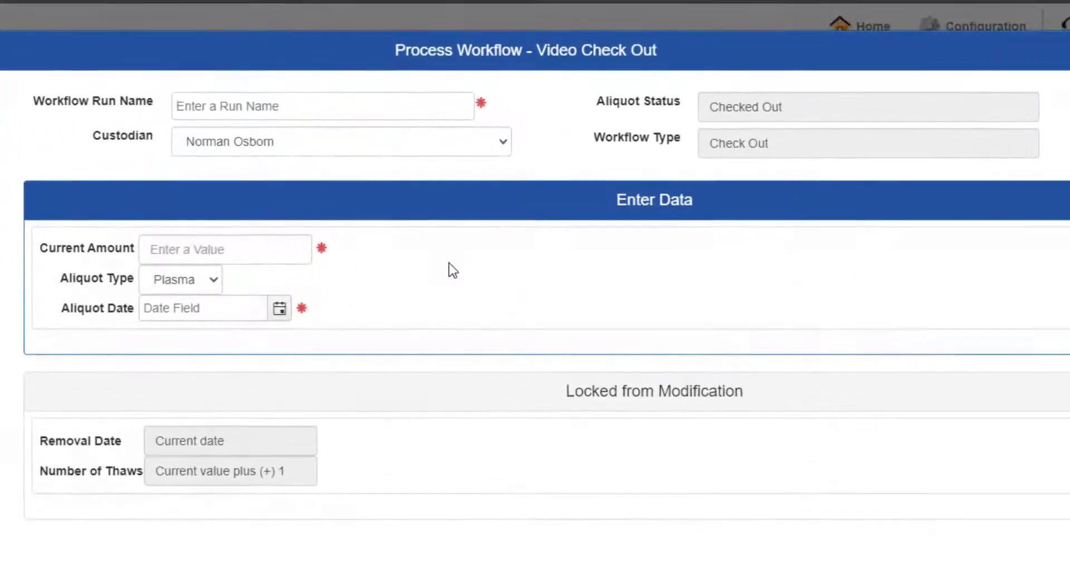
click(322, 106)
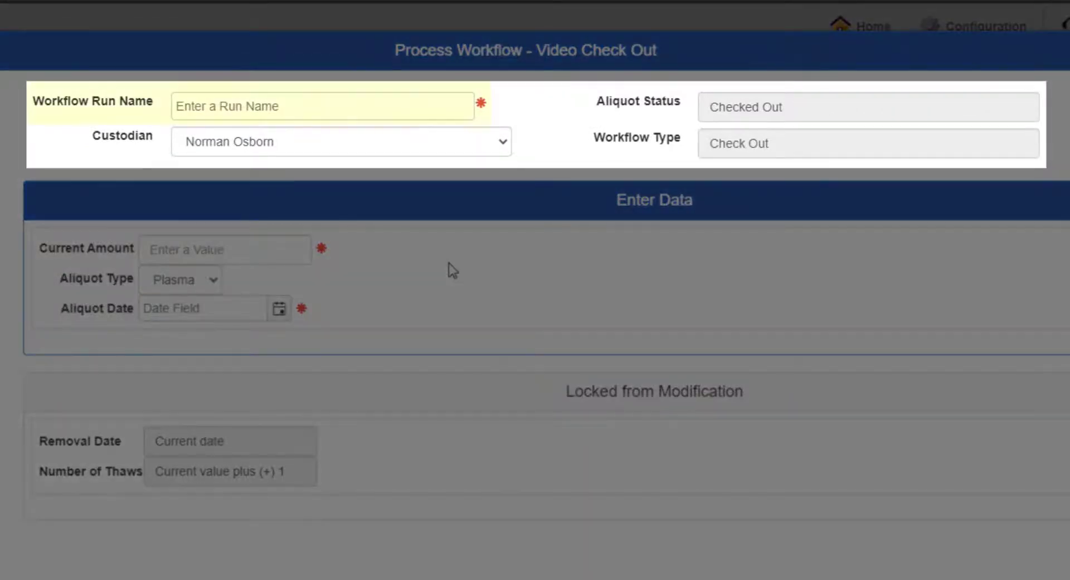
click(323, 106)
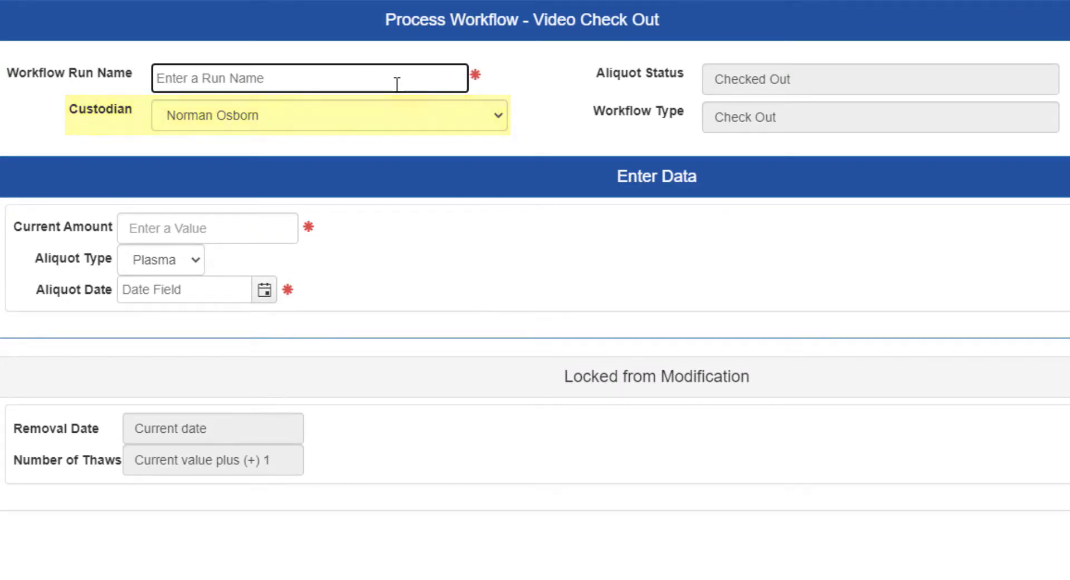
click(328, 115)
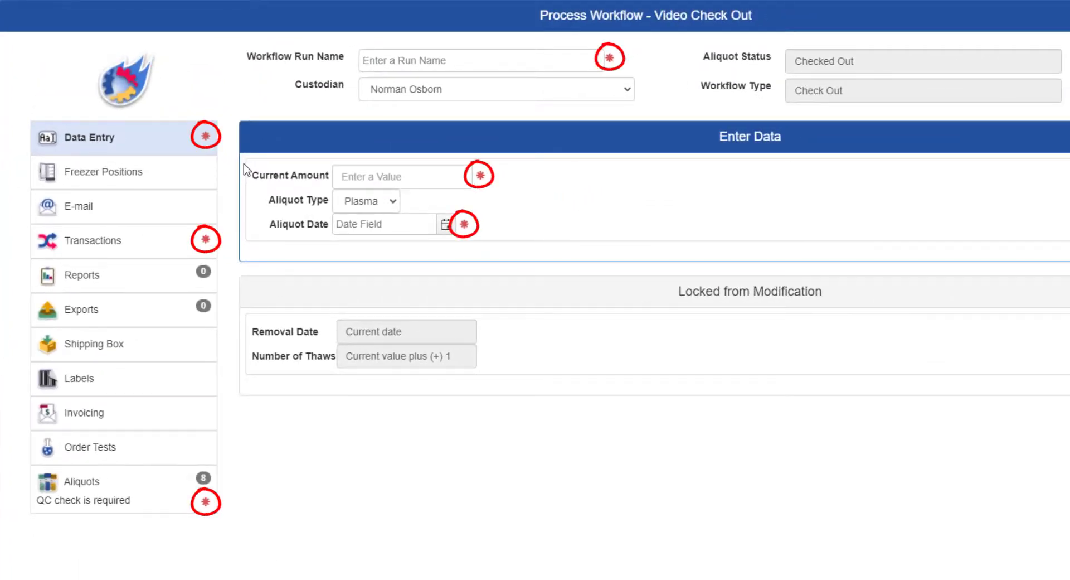
mouse_move(234, 214)
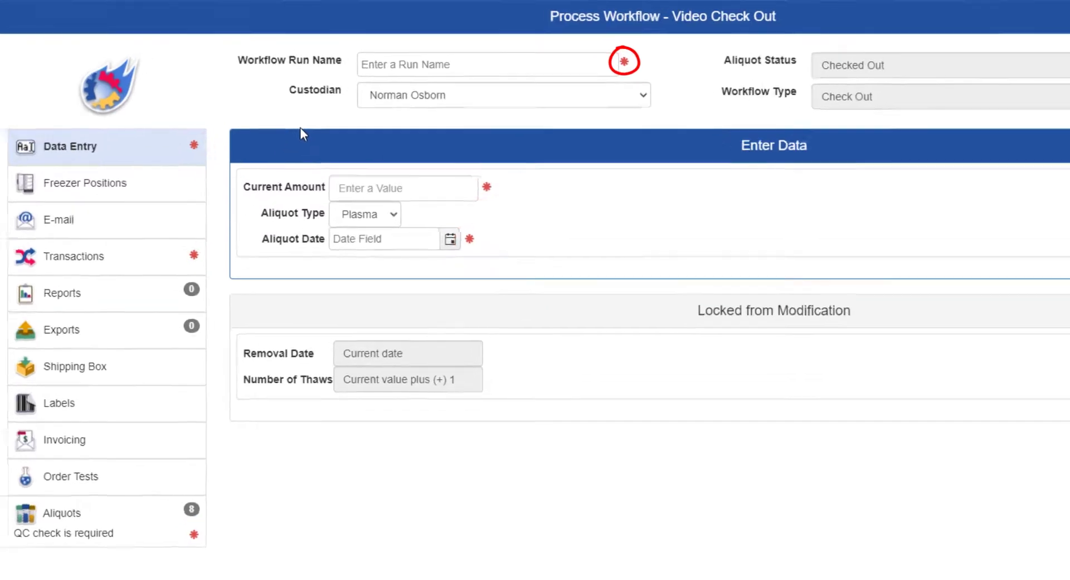
- Enter 'Workflow for Video' as the Workflow Run Name
text(Workflow for Vid)
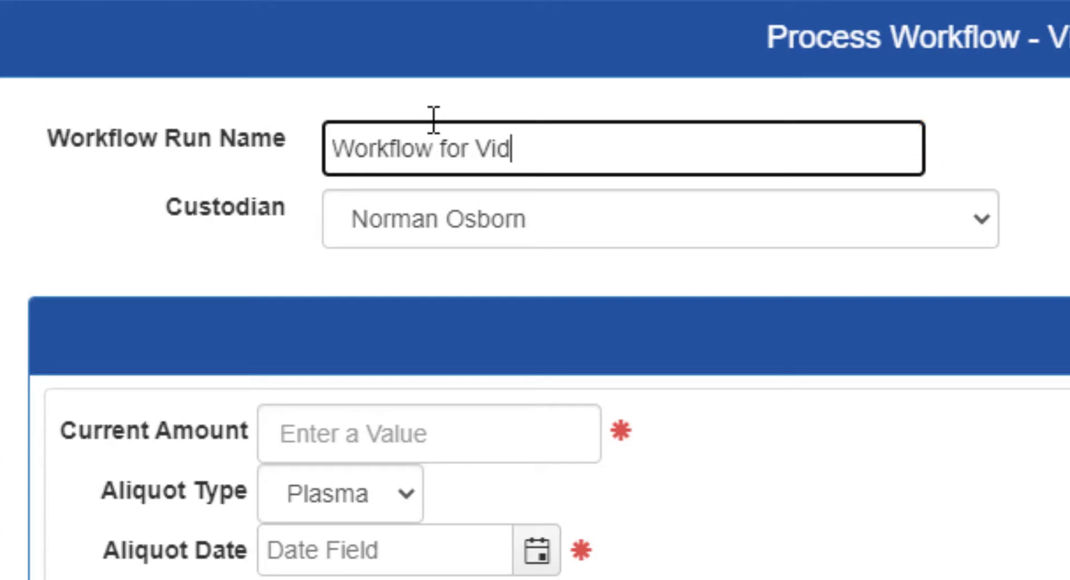
text(eo)
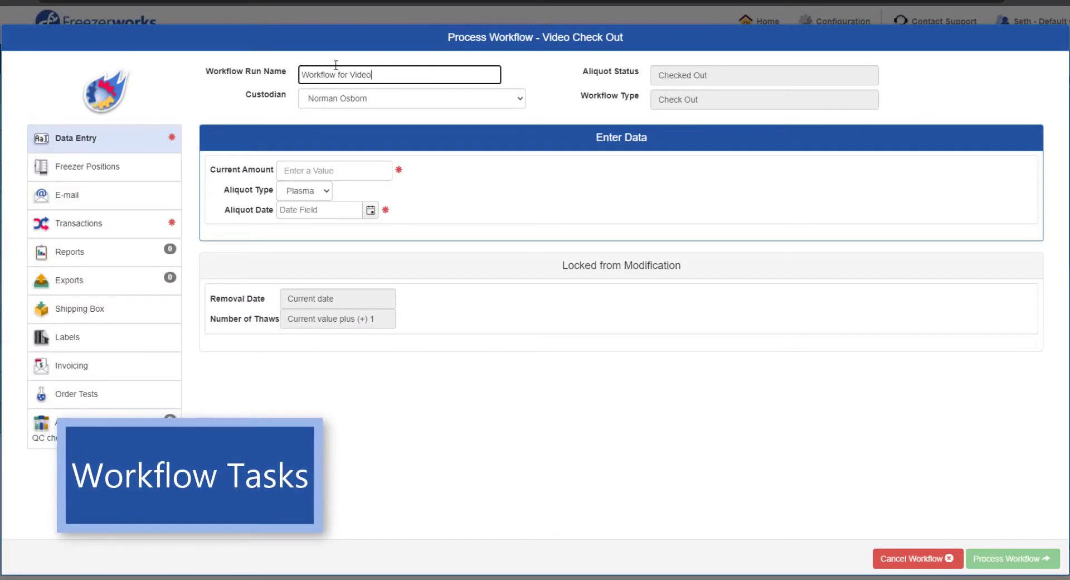
- Set Current Amount to current value minus 1, aliquot date 11-08-2020 and aliquot type DNA
scroll(down, 3)
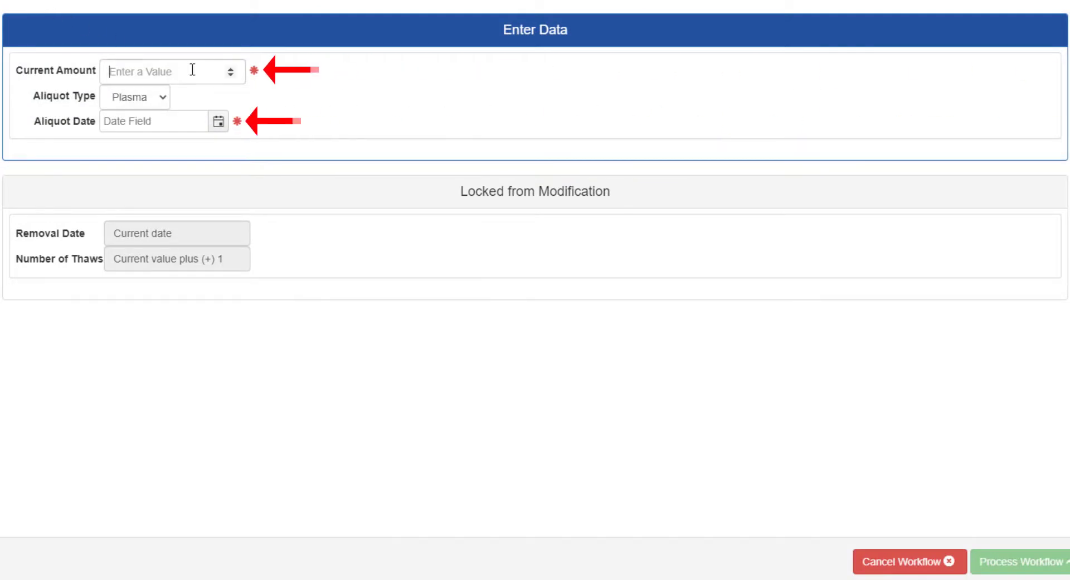
click(170, 71)
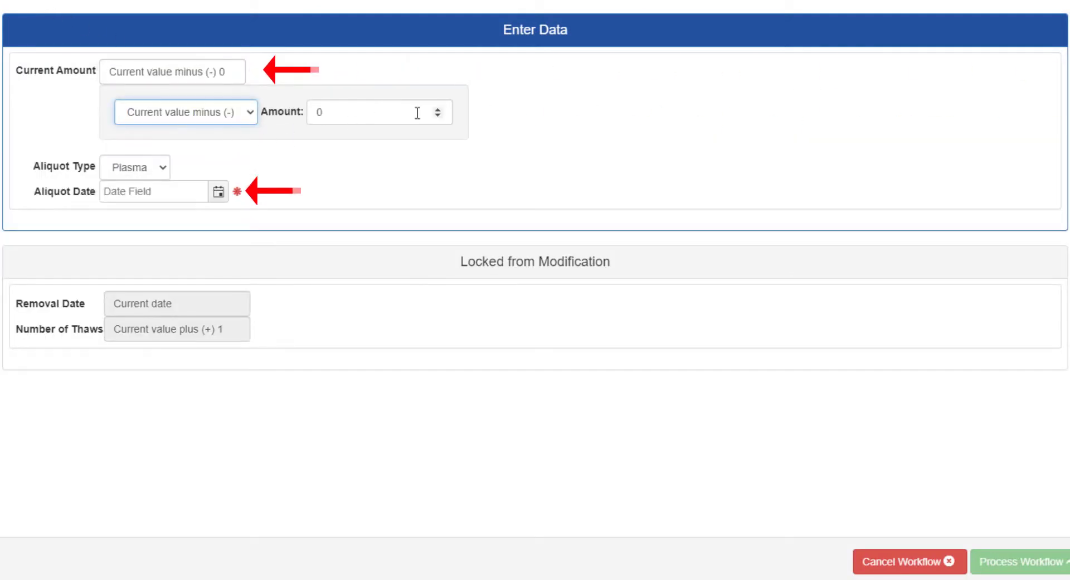
text(1)
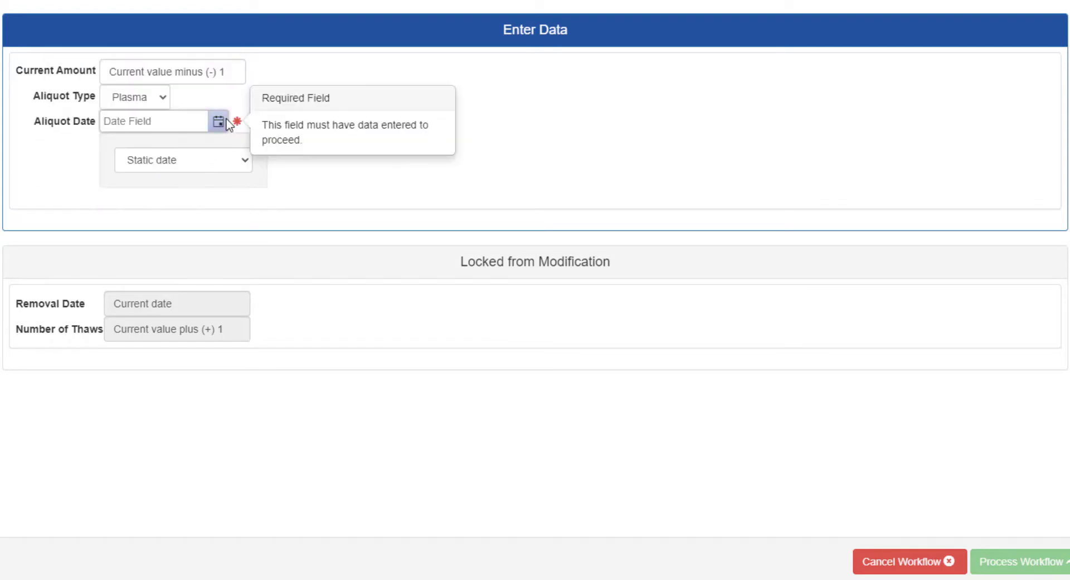
click(218, 120)
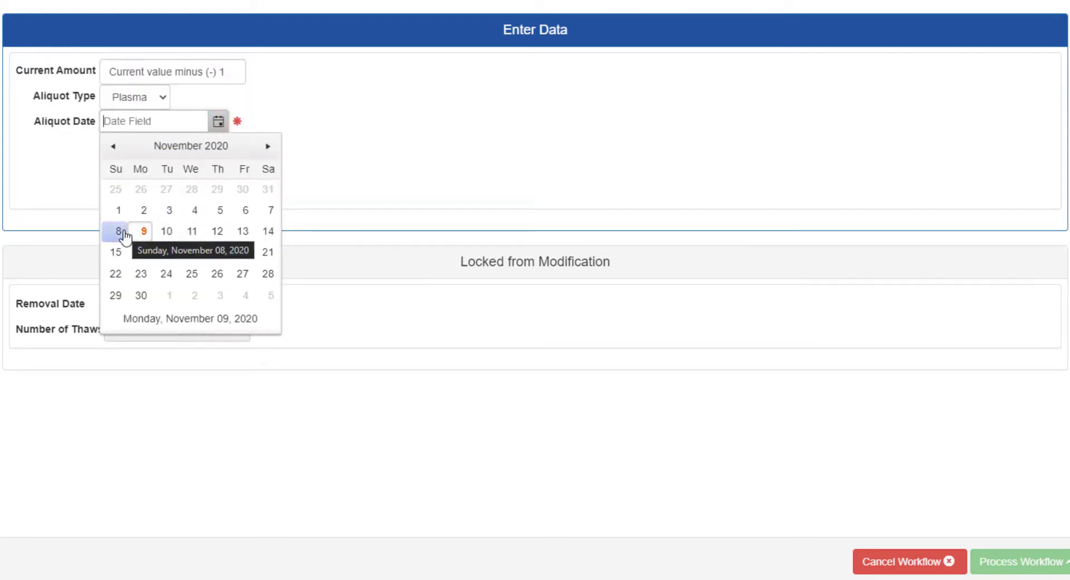
click(117, 231)
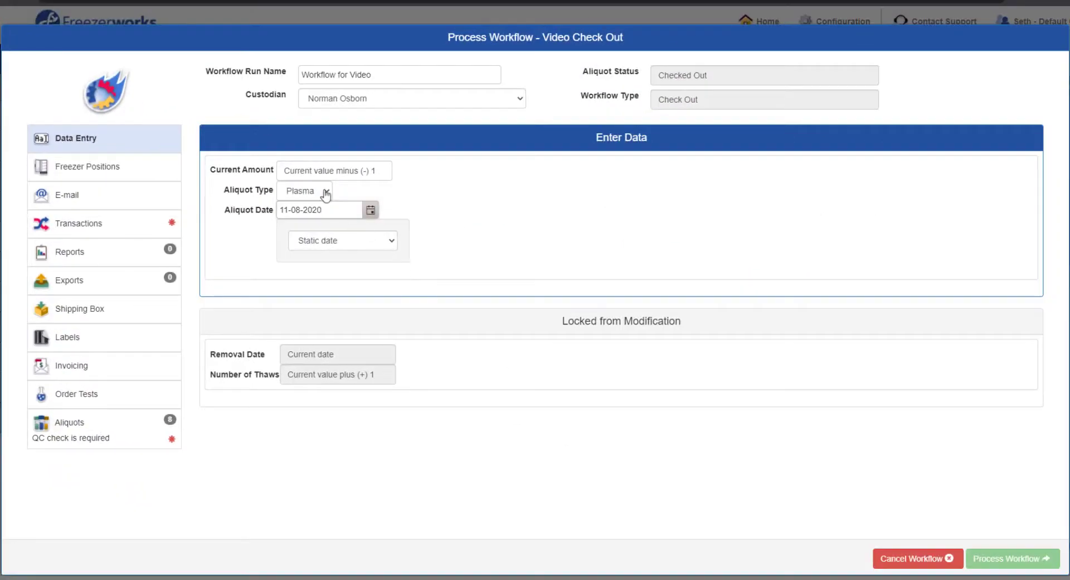
click(305, 190)
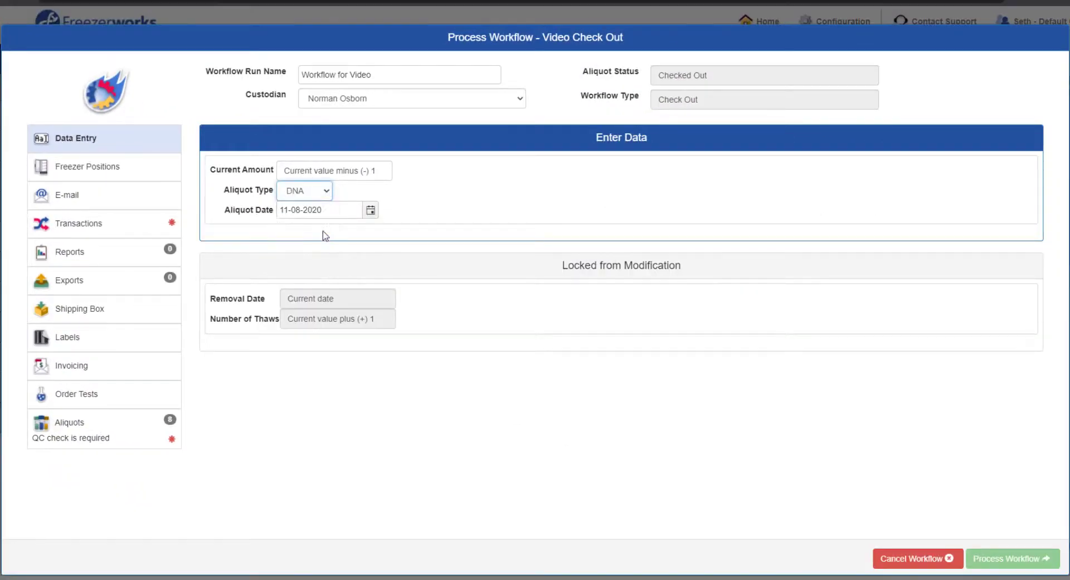
- Set Freezer Positions to remove aliquots from the freezer but keep their positions
click(87, 166)
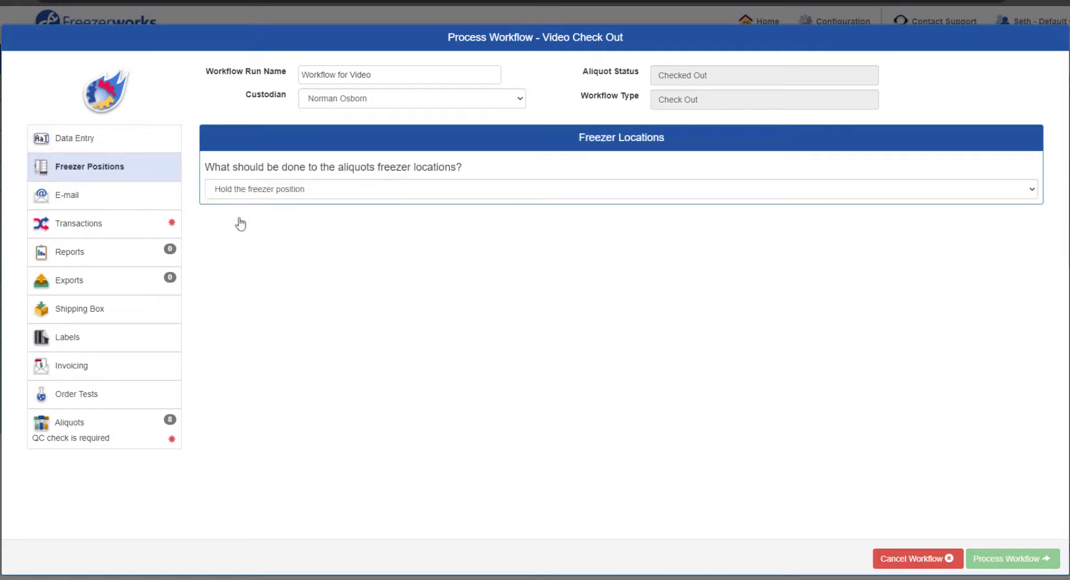
mouse_move(323, 258)
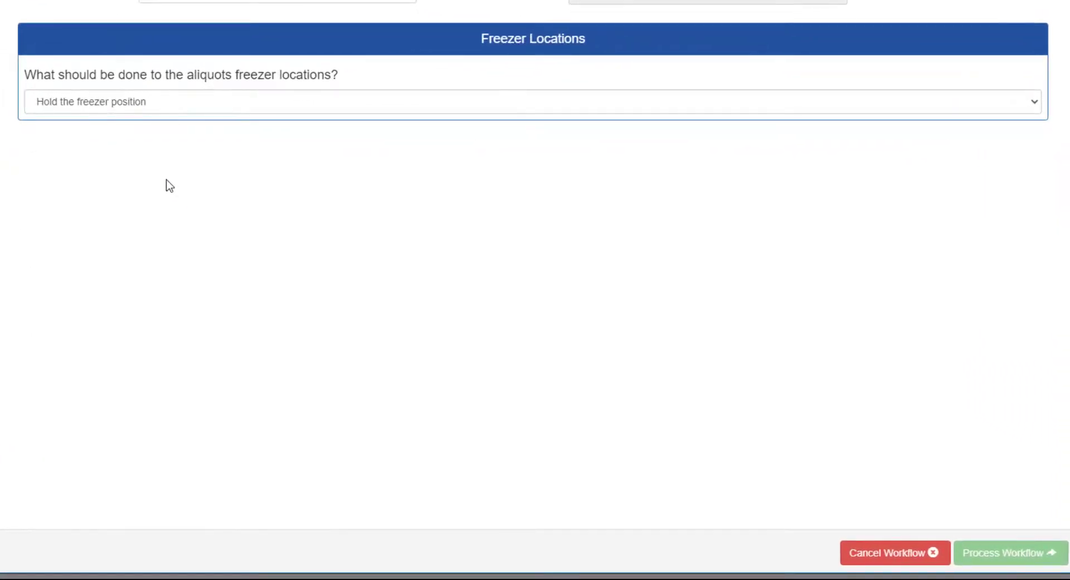
click(533, 101)
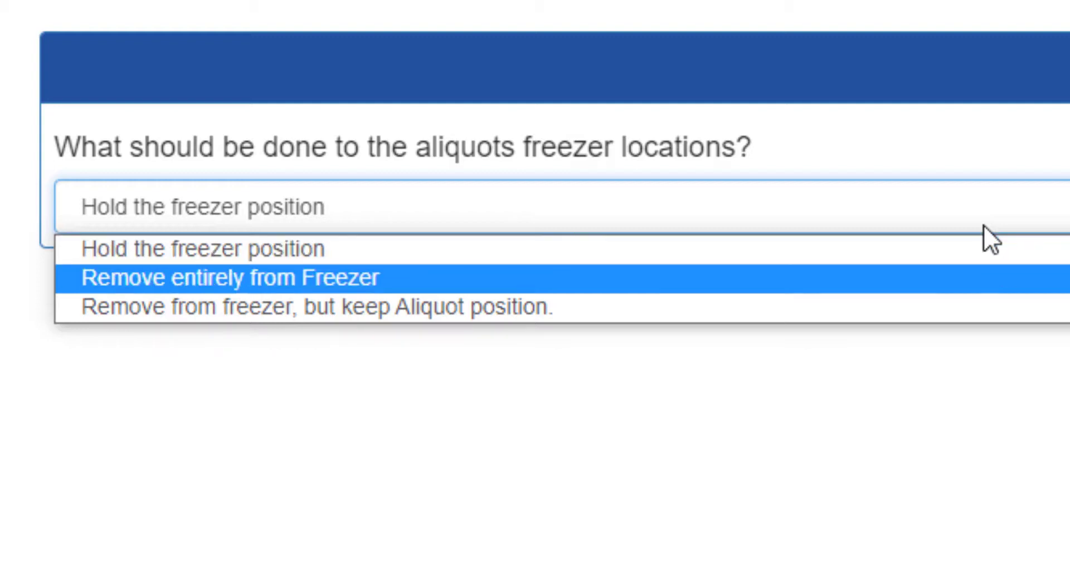
mouse_move(314, 305)
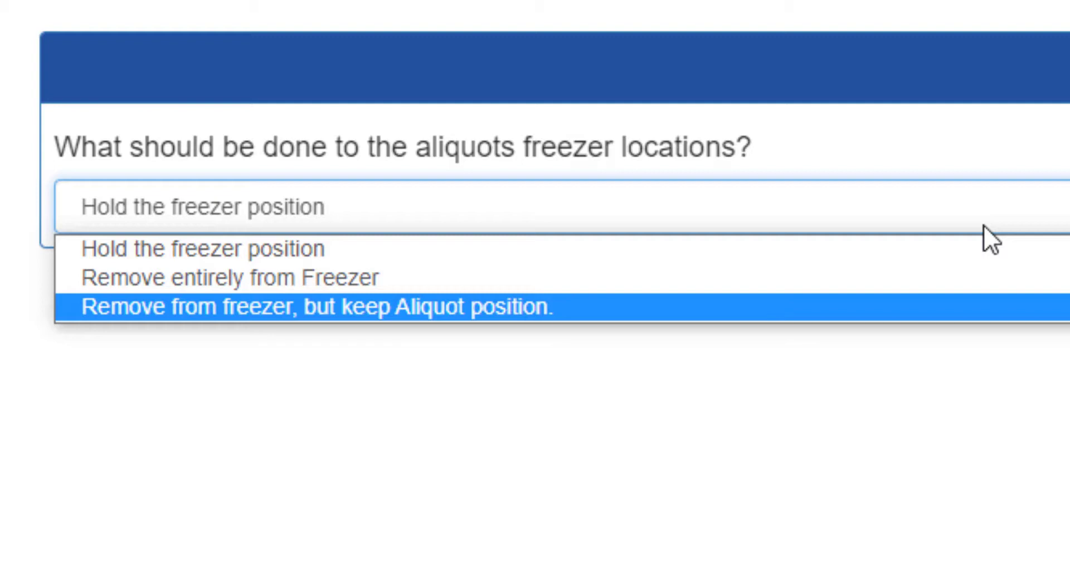
click(318, 306)
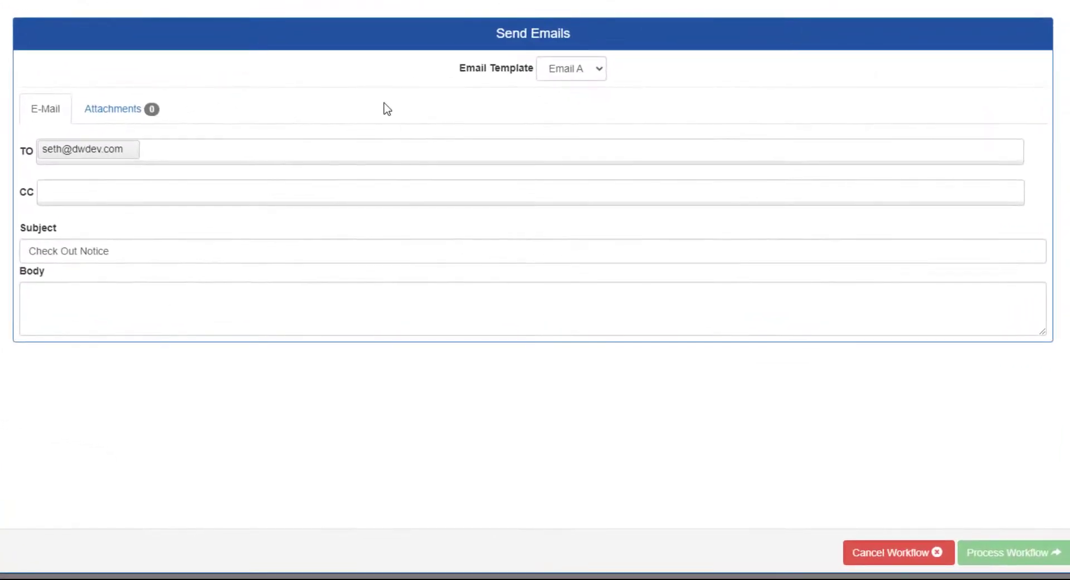
- Keep Email A as the template, review attachments, and move to the Transactions task
click(571, 68)
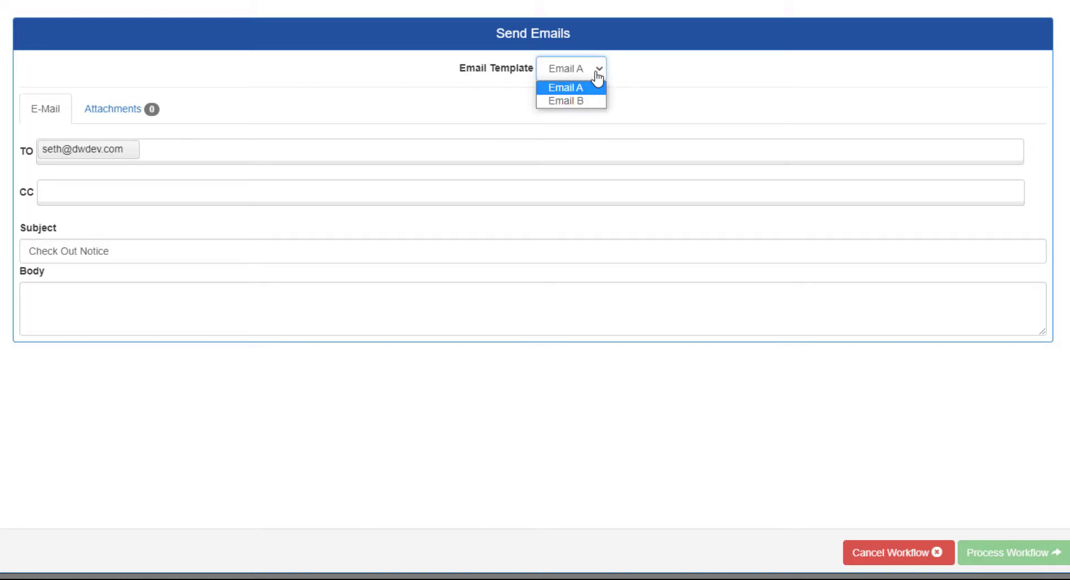
click(565, 87)
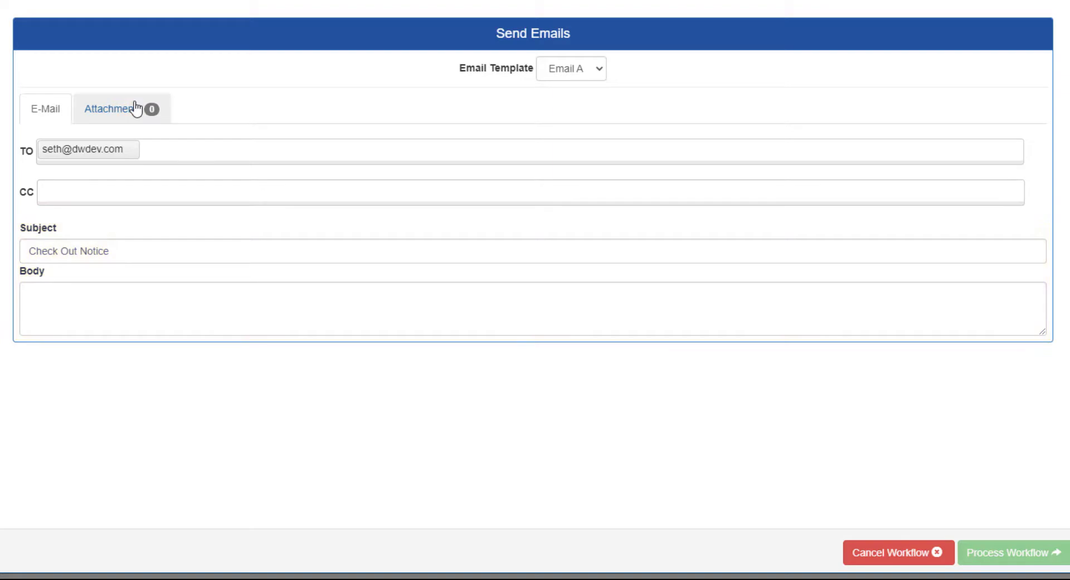
click(111, 108)
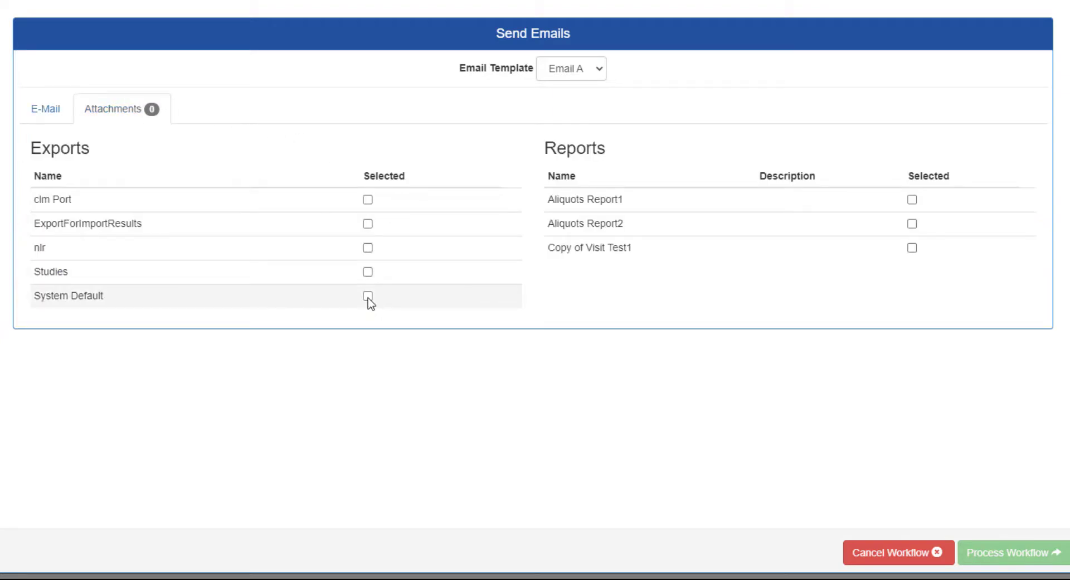
click(367, 295)
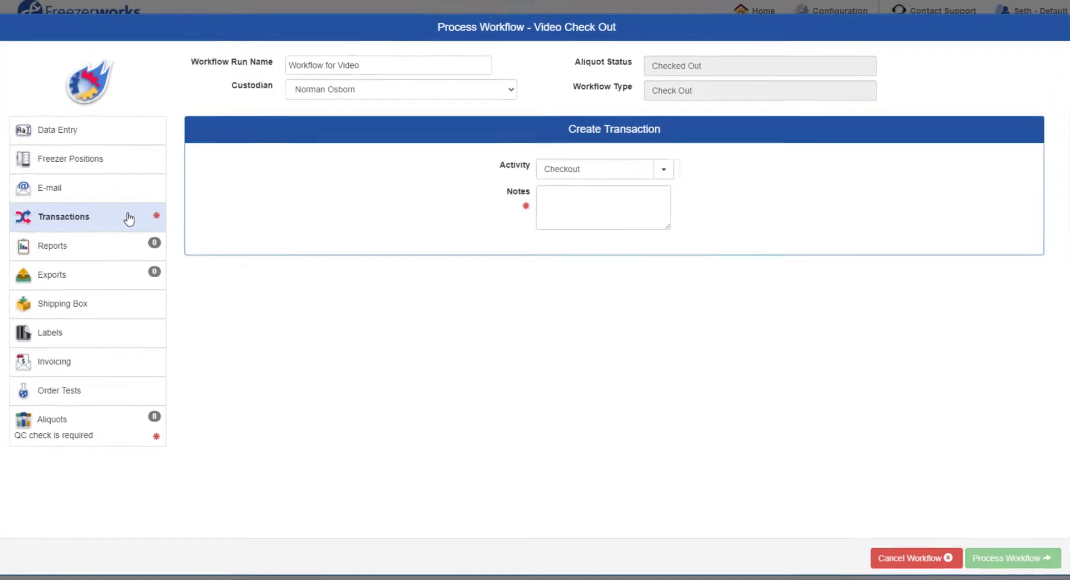
- Enter the transaction note 'Time to check these out.' and move to the Reports task
click(603, 206)
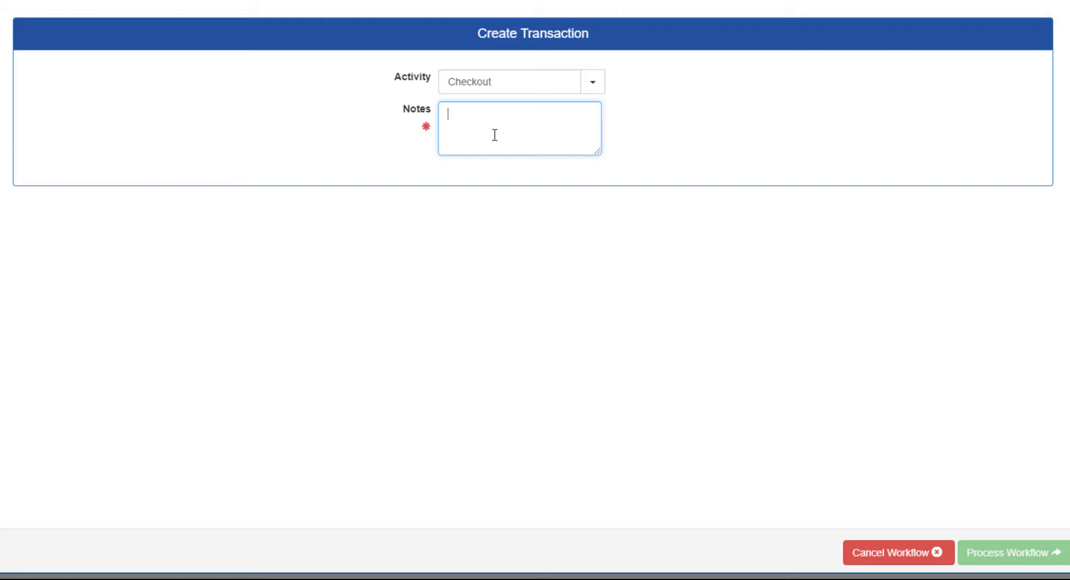
text(Time to check these out.)
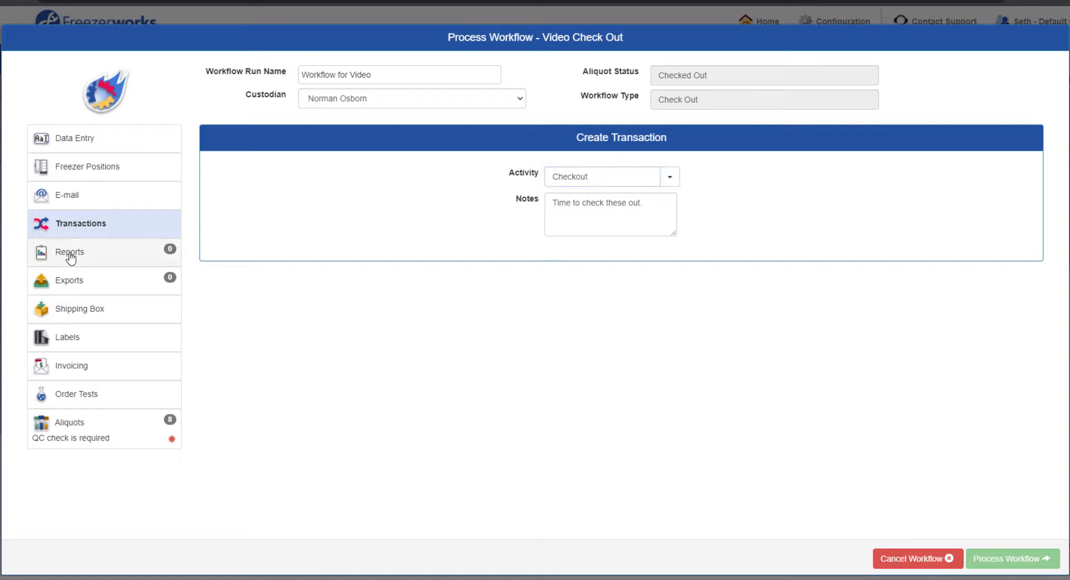
click(69, 251)
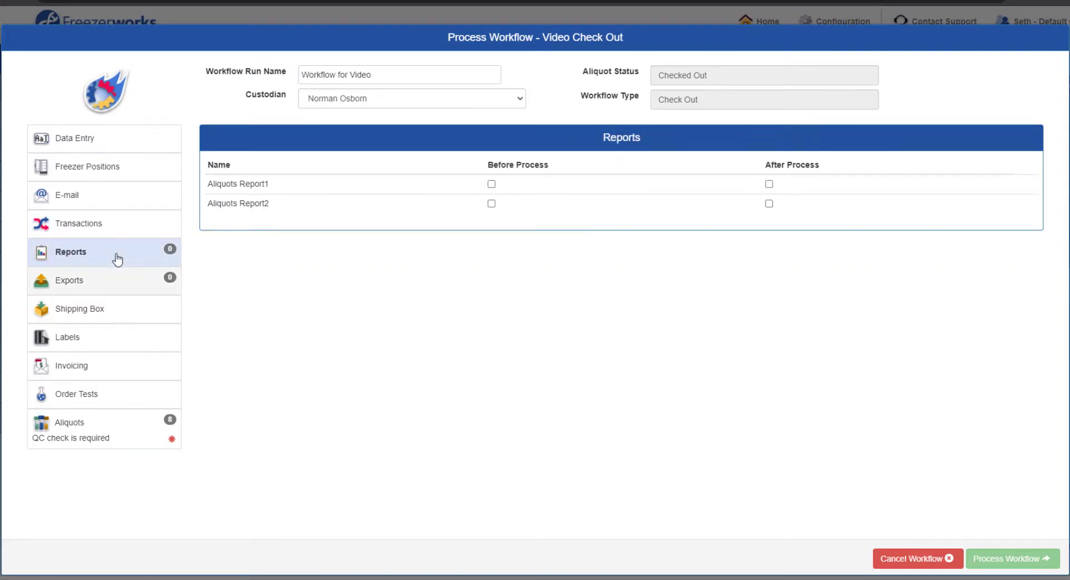
- Set Aliquots Report1 to run before processing and Aliquots Report2 after
click(69, 279)
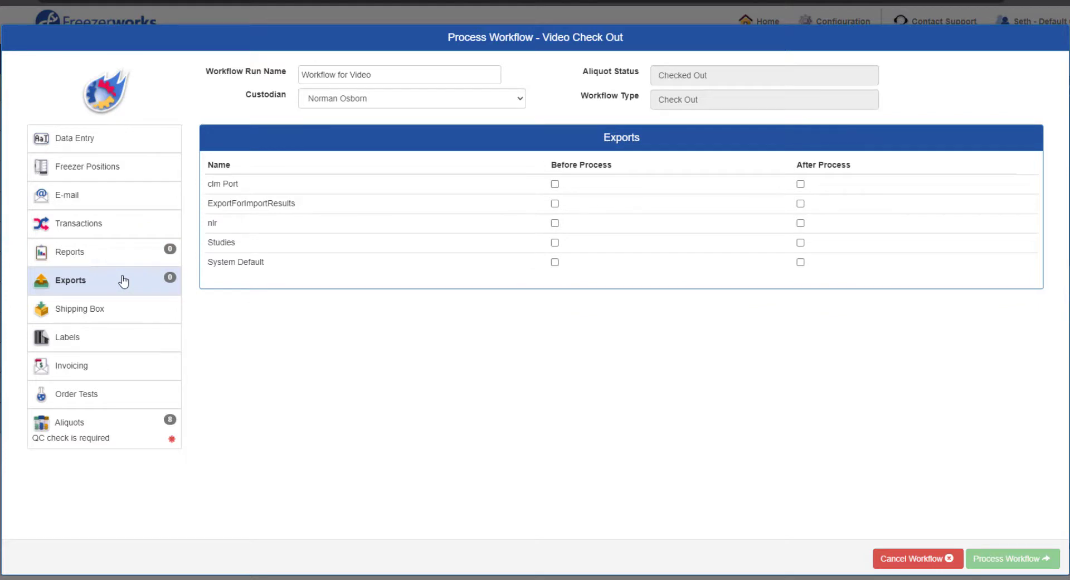
click(70, 251)
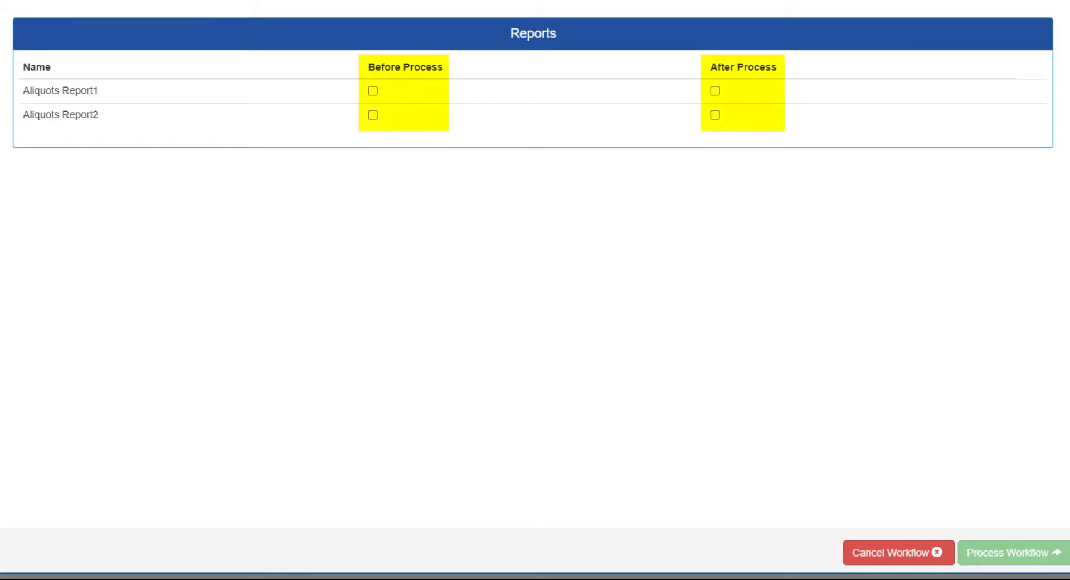
mouse_move(171, 187)
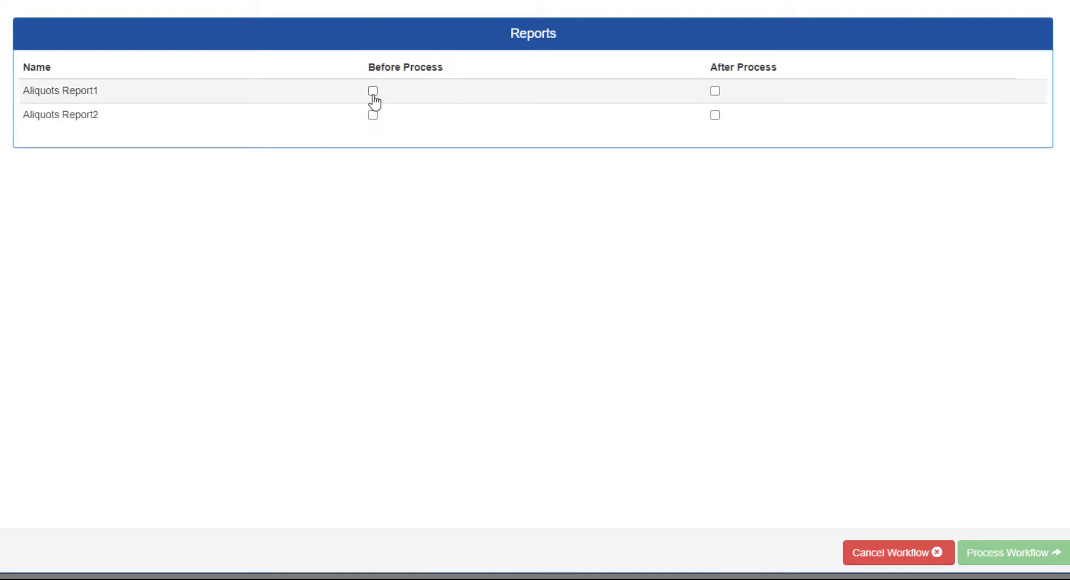
click(372, 90)
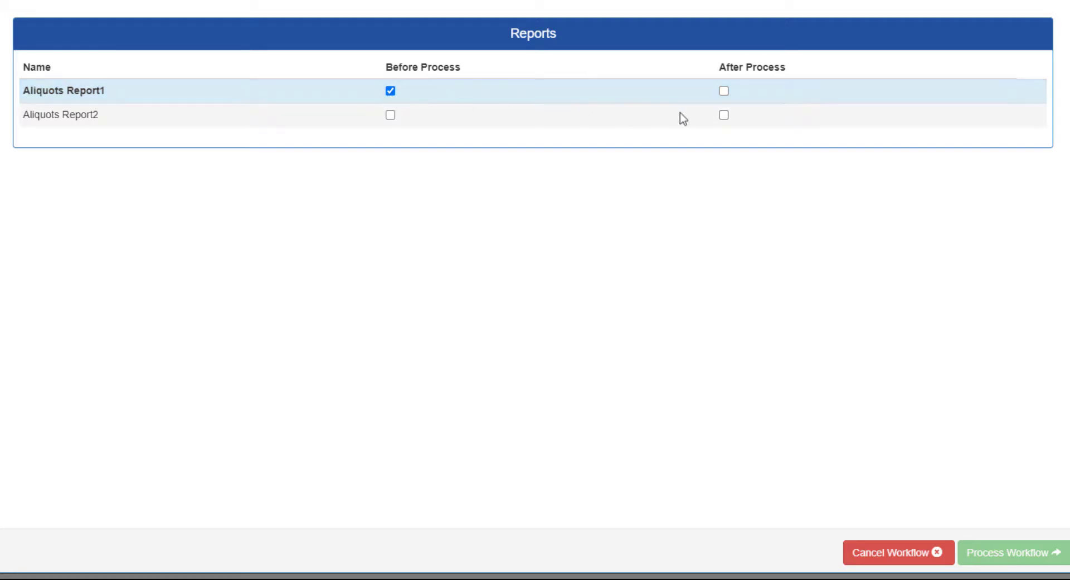
click(723, 115)
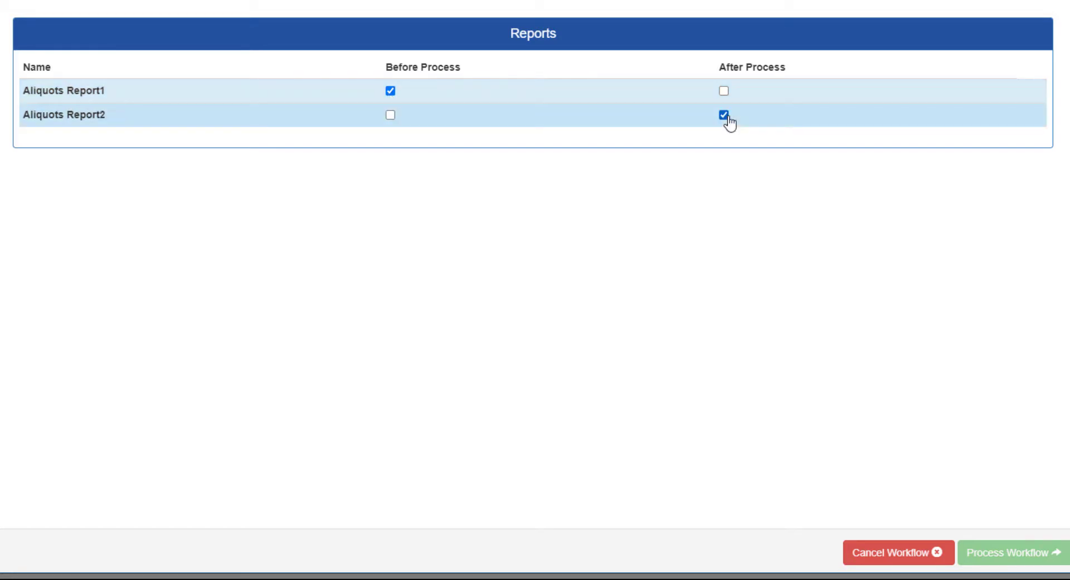
- Set the System Default export to run after processing and move to Shipping Box
click(70, 280)
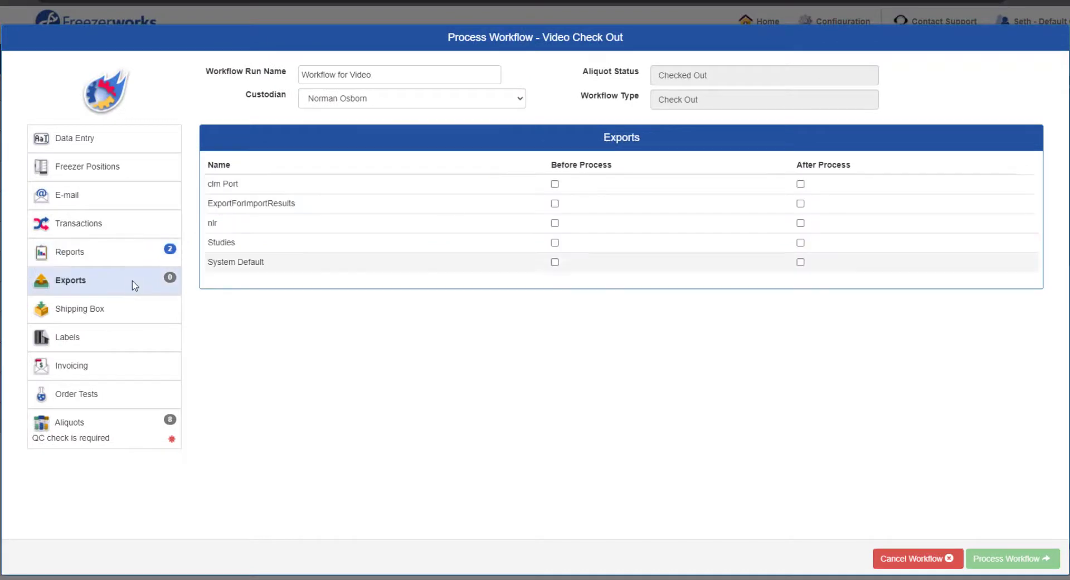
click(801, 262)
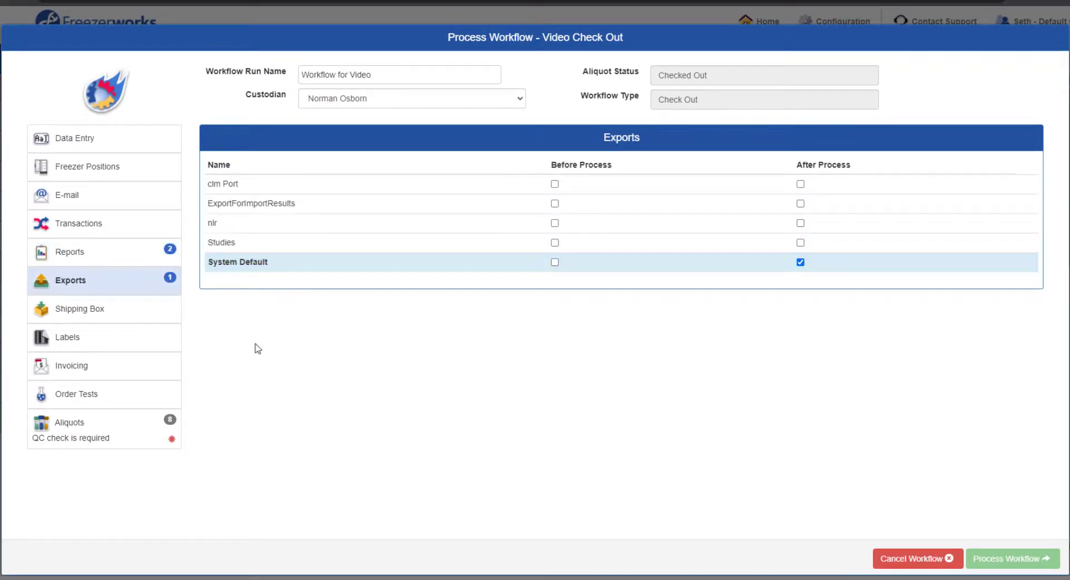
click(82, 309)
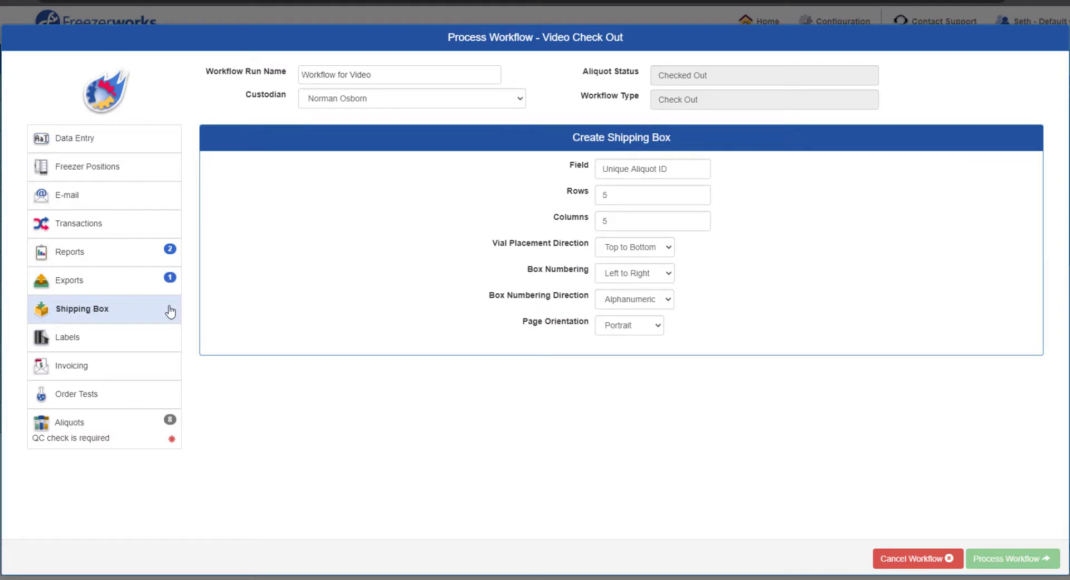
- Review the Print Labels task with Freezerworks ID format and one label per aliquot
click(67, 337)
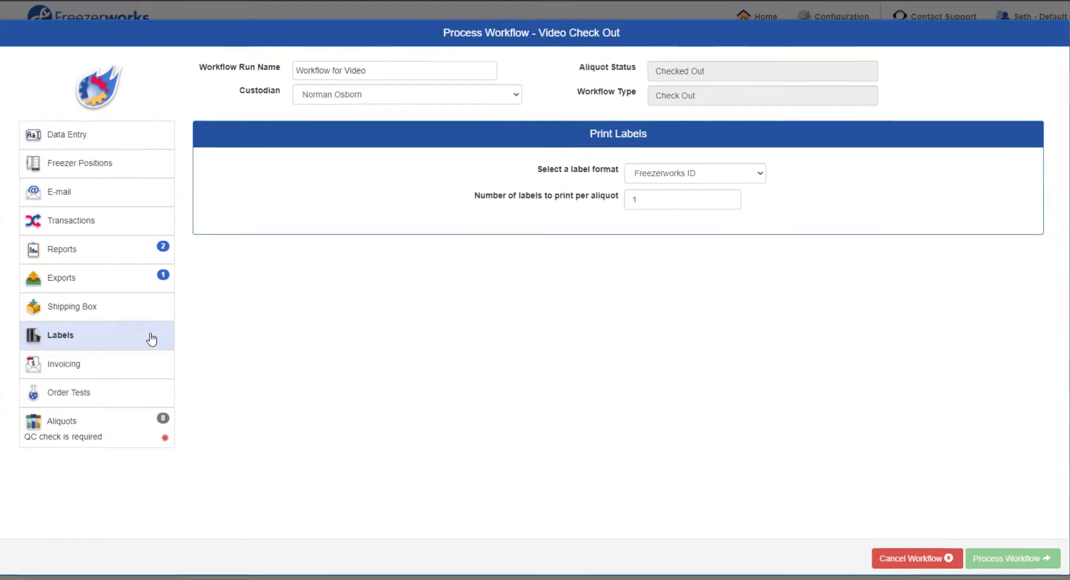
scroll(down, 3)
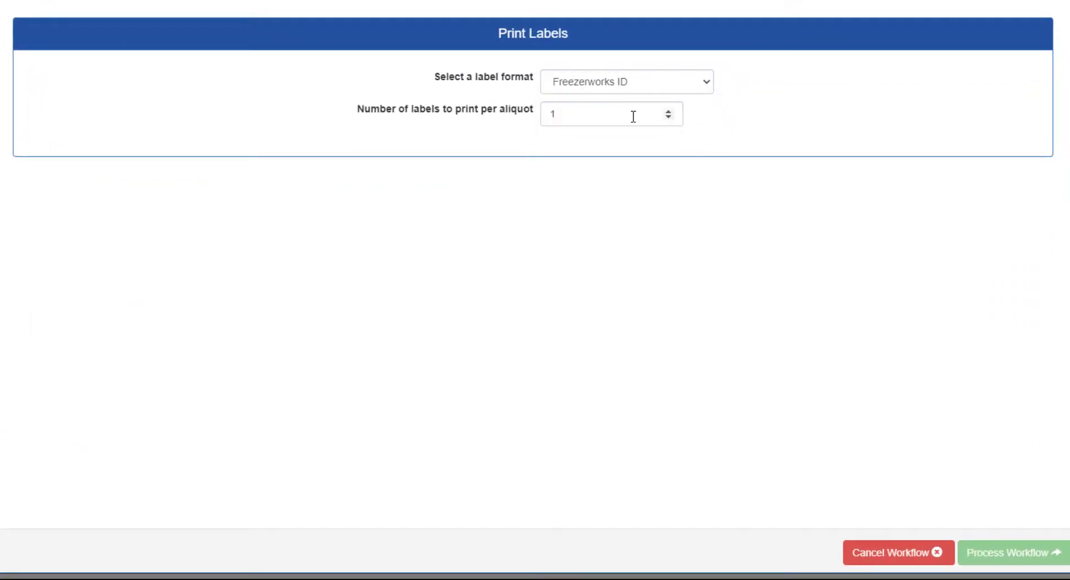
click(611, 114)
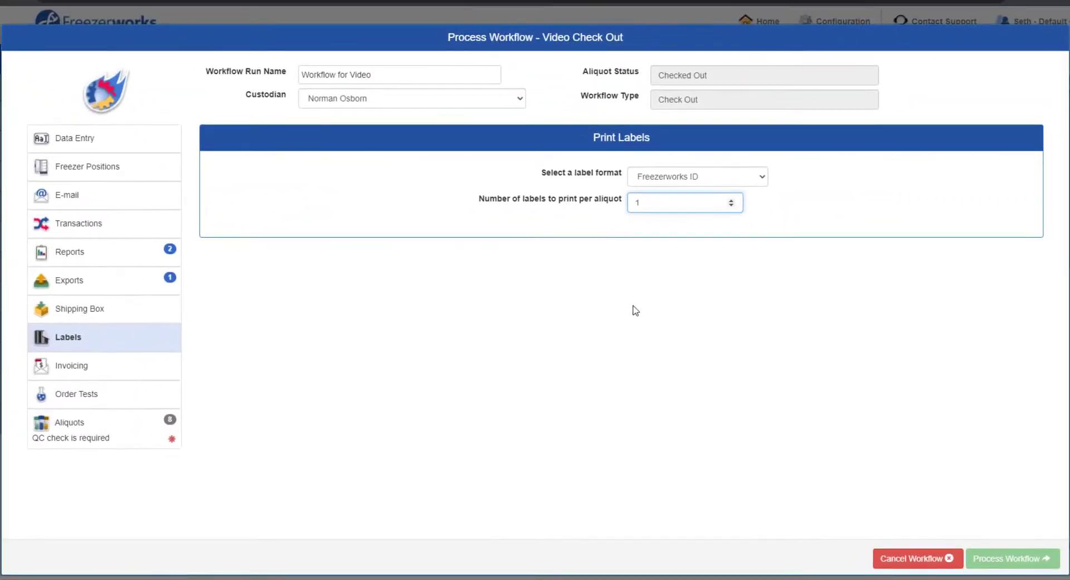
mouse_move(477, 341)
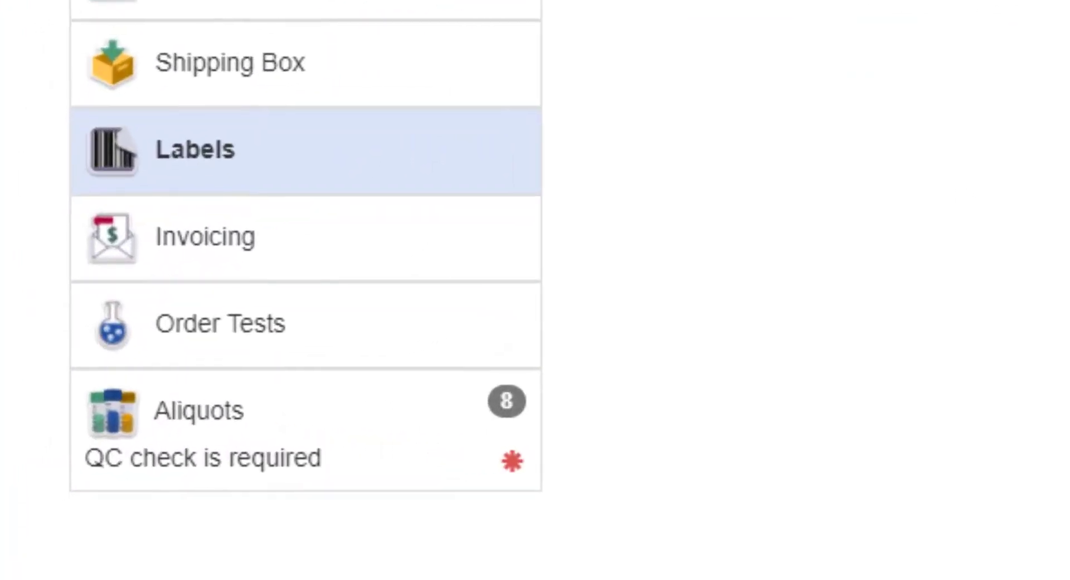
- Review the invoicing catalog items, then move to the Order Tests task
click(72, 366)
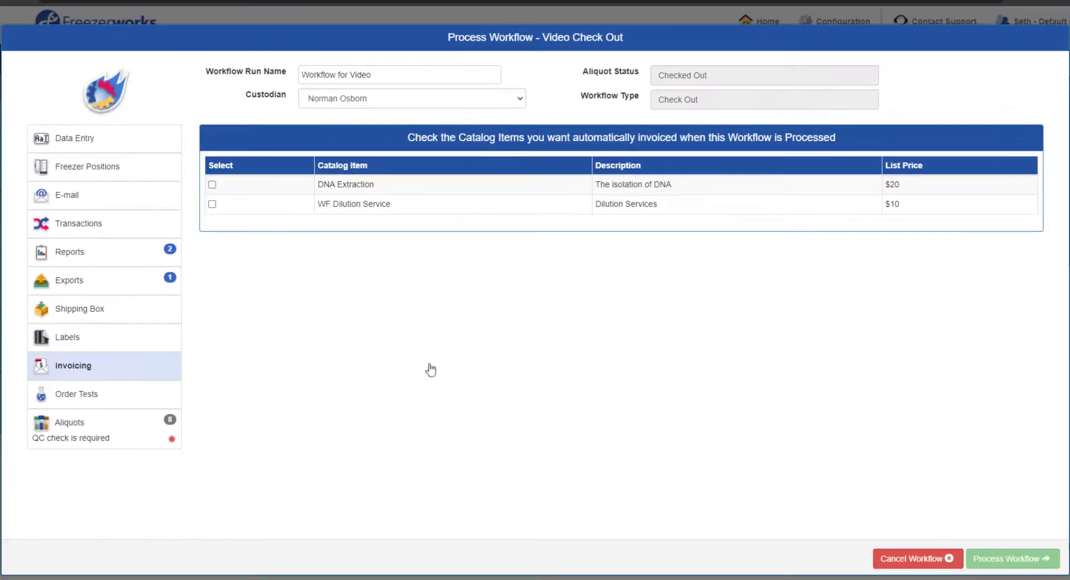
scroll(down, 3)
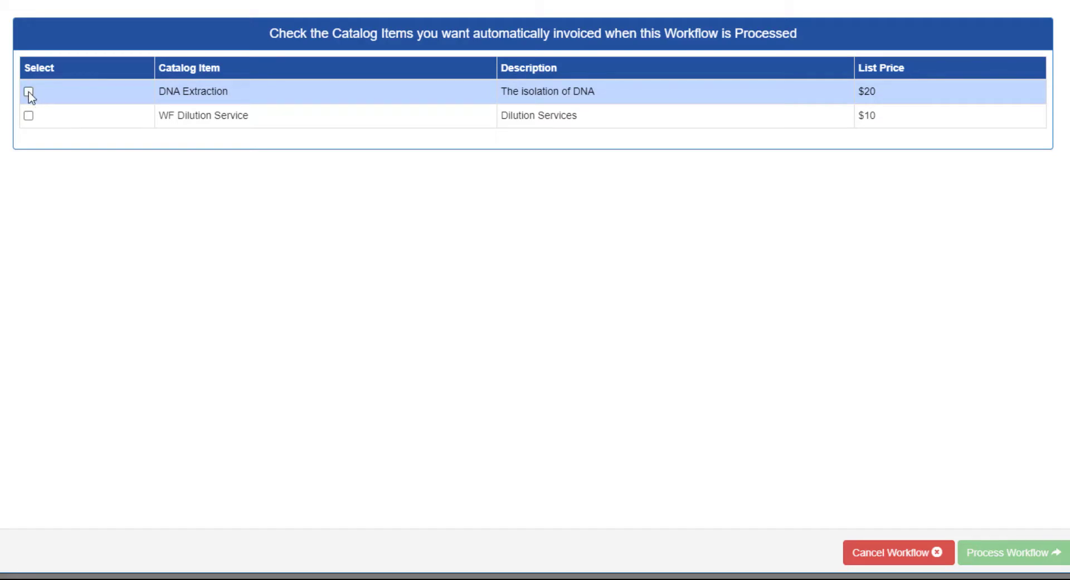
click(29, 91)
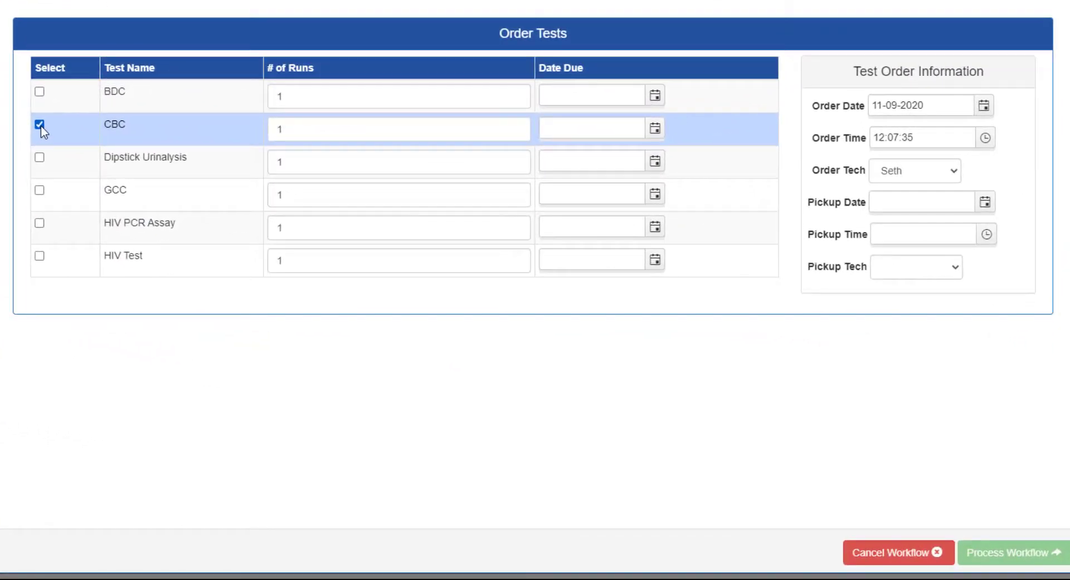
- Add HIV PCR Assay, set both tests due 11-13-2020, and move to the Aliquots QC check
click(39, 223)
text(2)
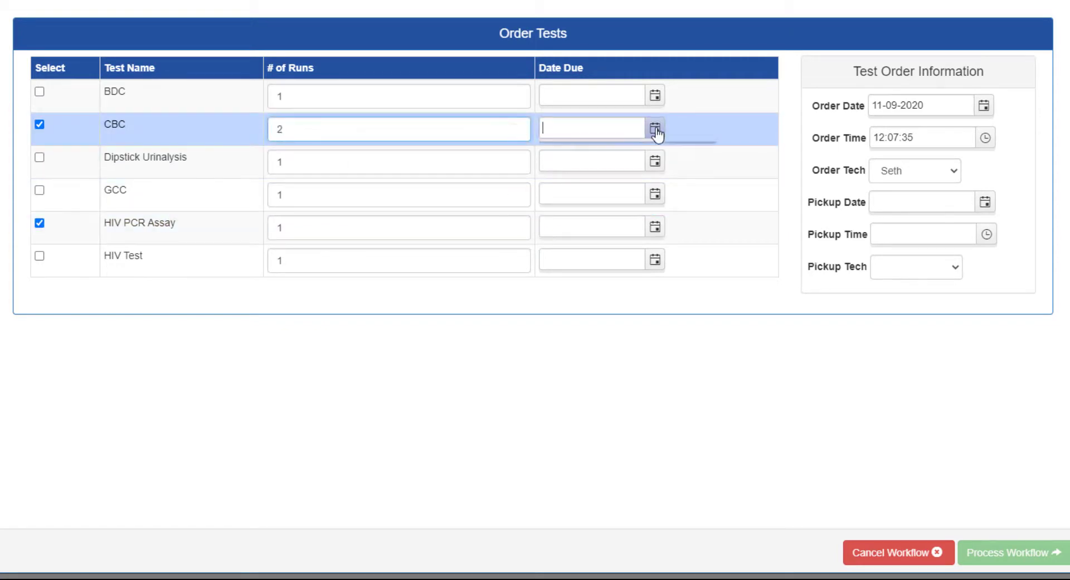
click(654, 226)
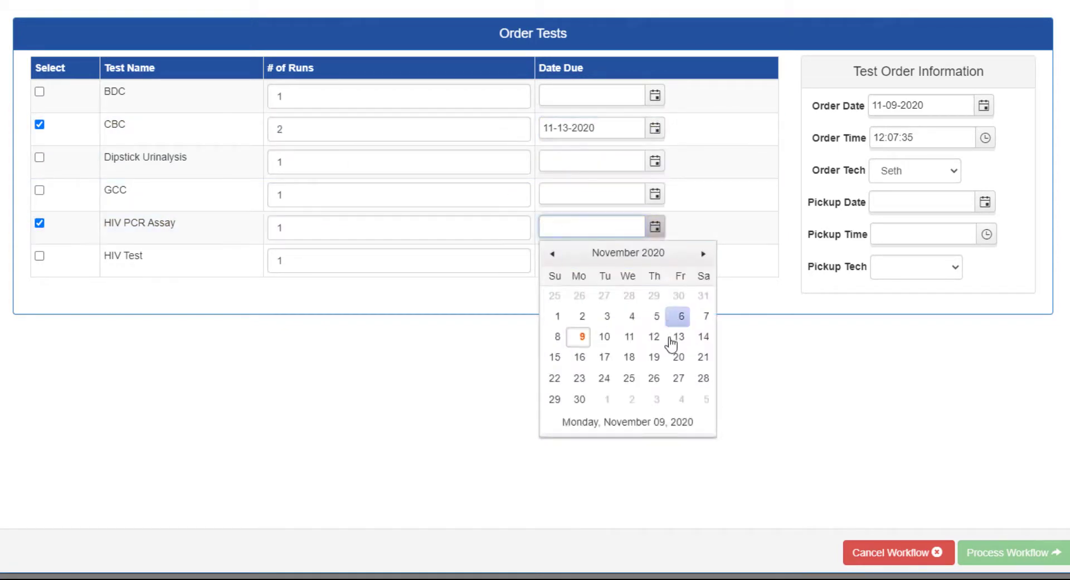
click(679, 335)
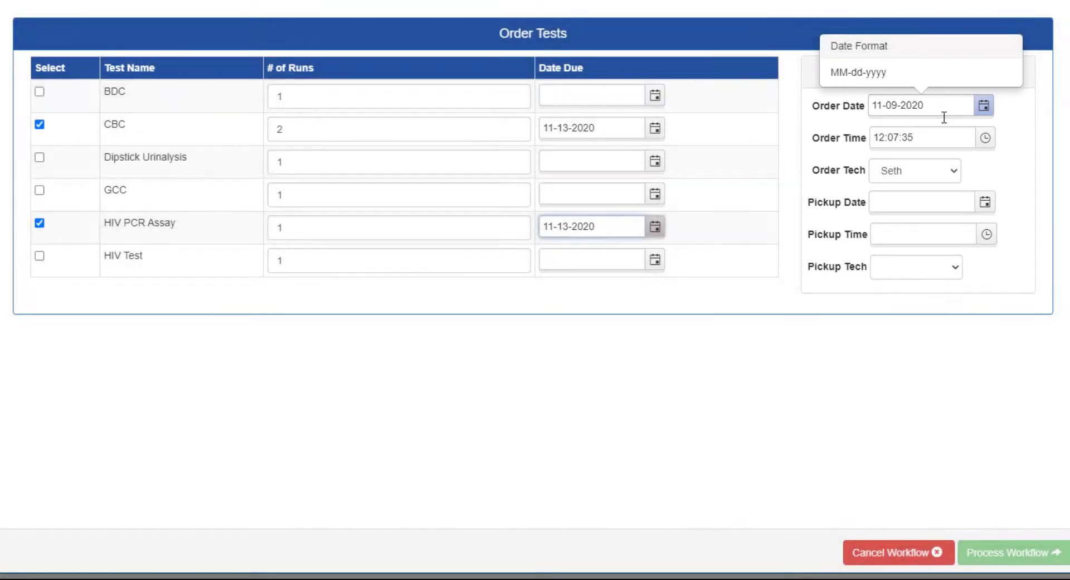
click(985, 202)
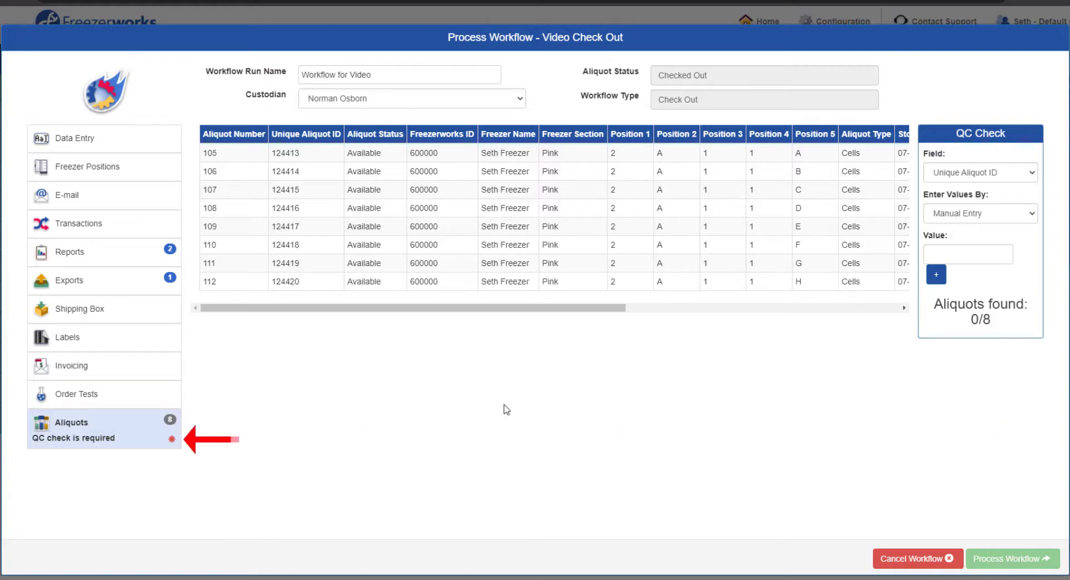
- Change the QC check Enter Values By method to Select by File
scroll(down, 3)
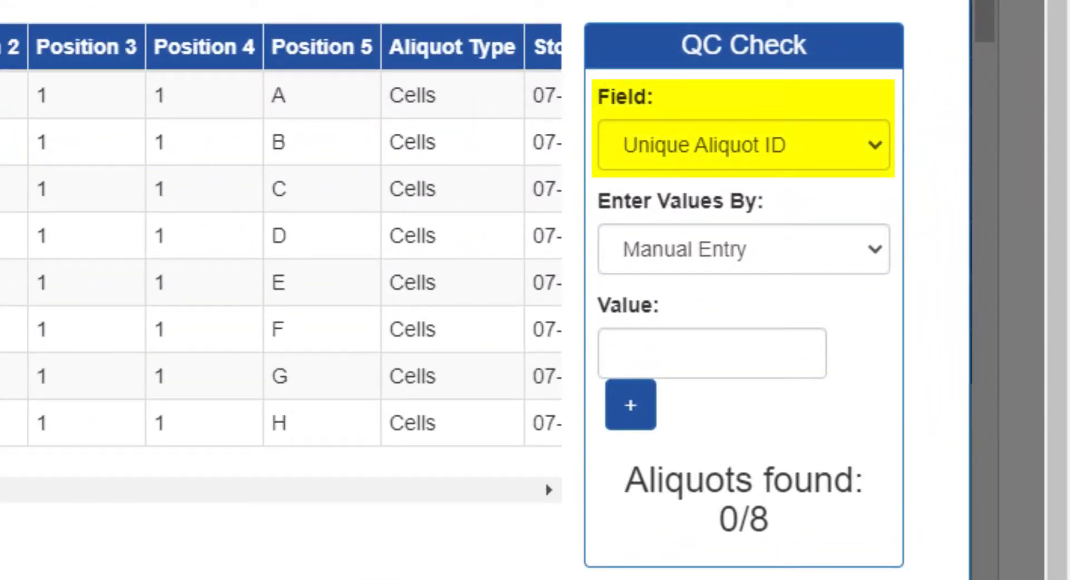
mouse_move(549, 482)
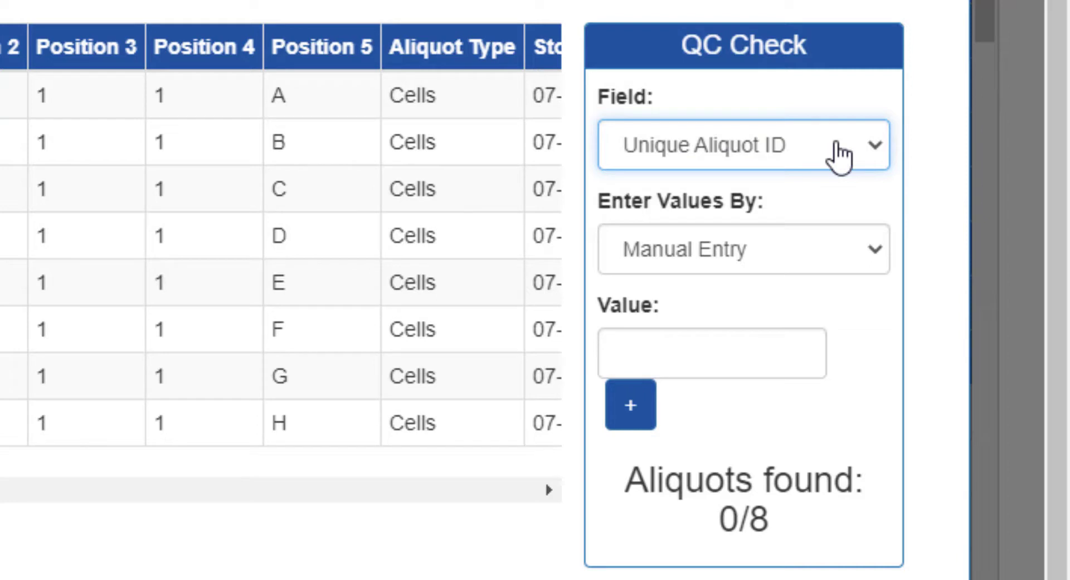
mouse_move(856, 266)
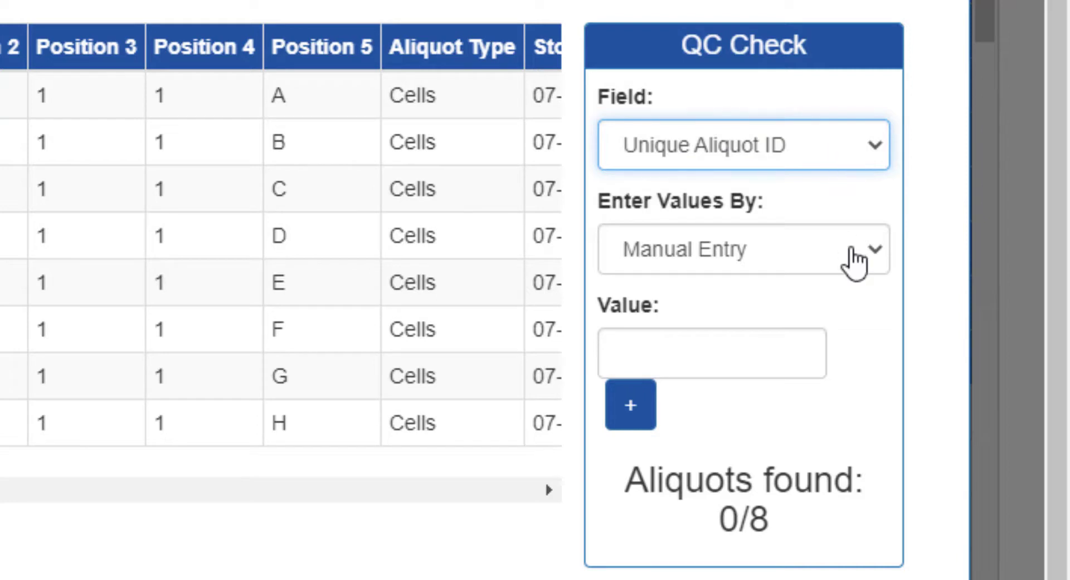
click(742, 248)
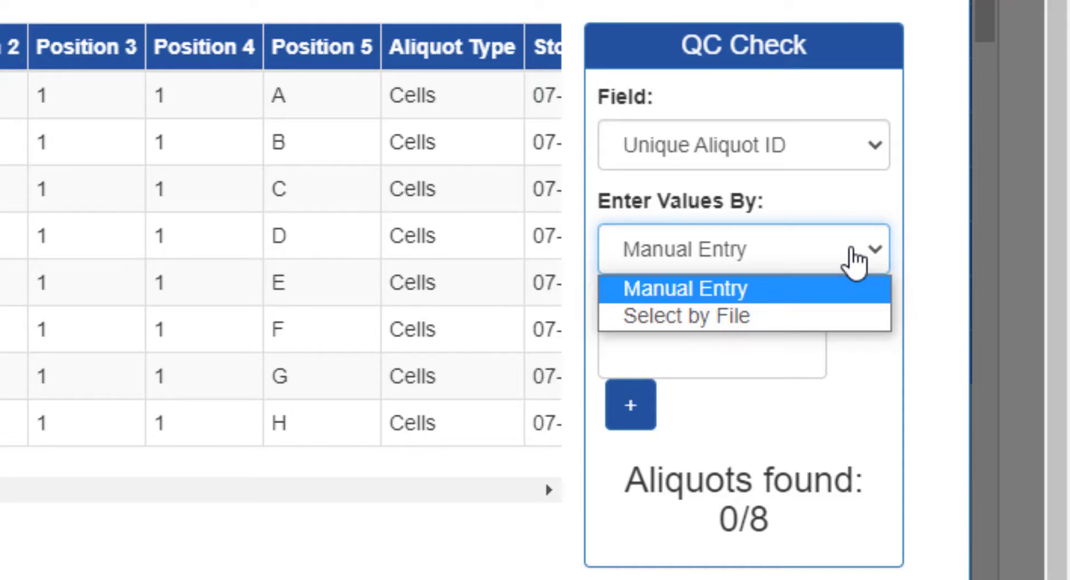
mouse_move(688, 314)
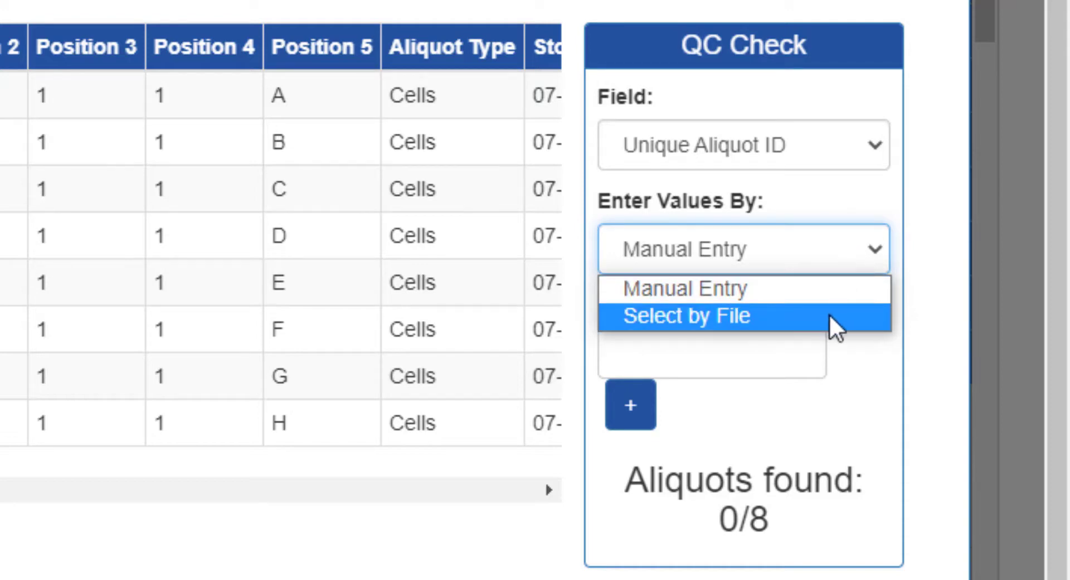
click(687, 315)
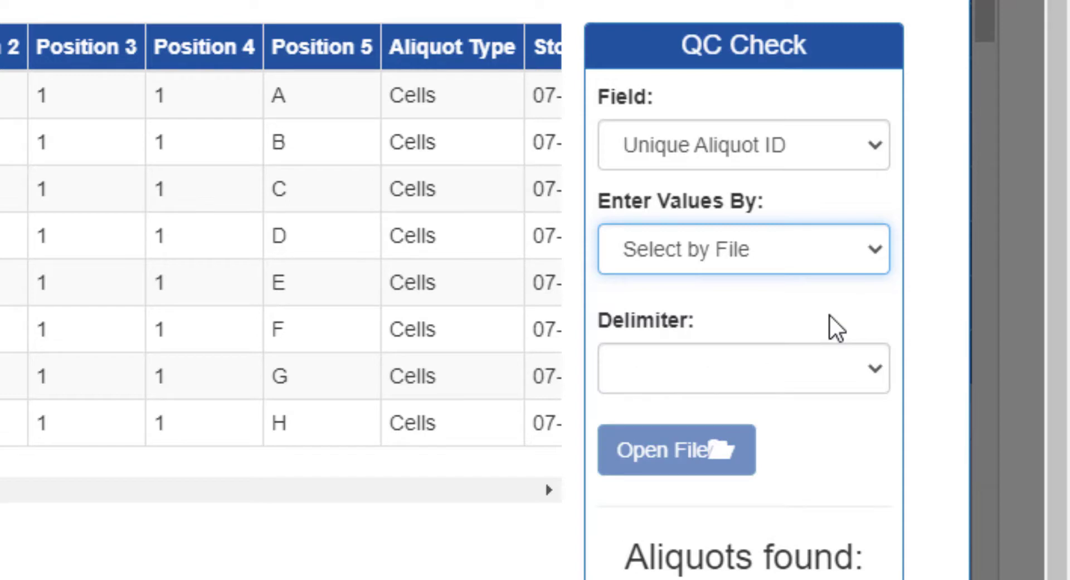
mouse_move(863, 385)
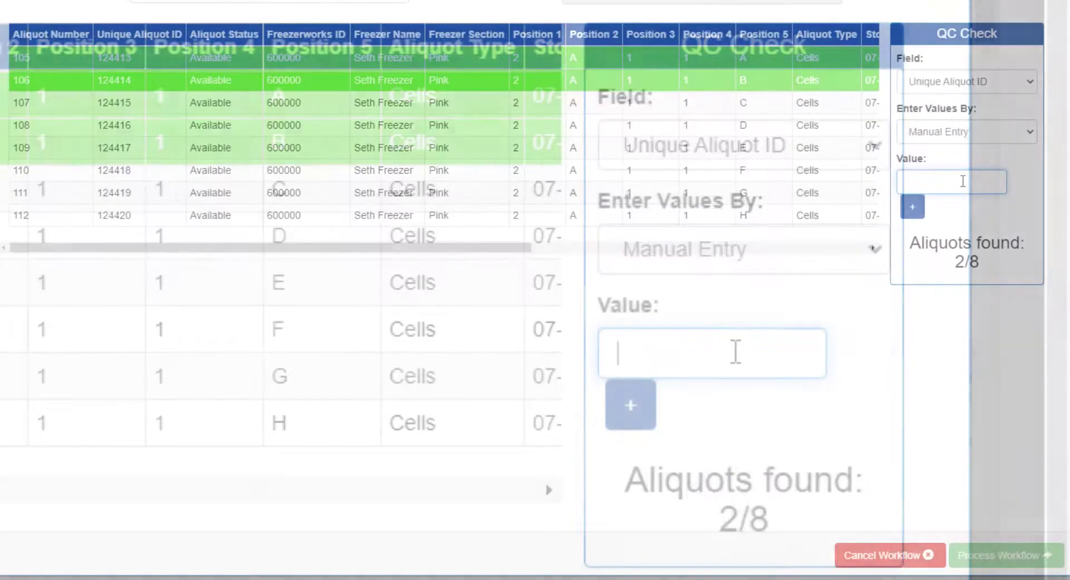
- Enter aliquot IDs 124515 and 12441 into the QC check value box
text(124515)
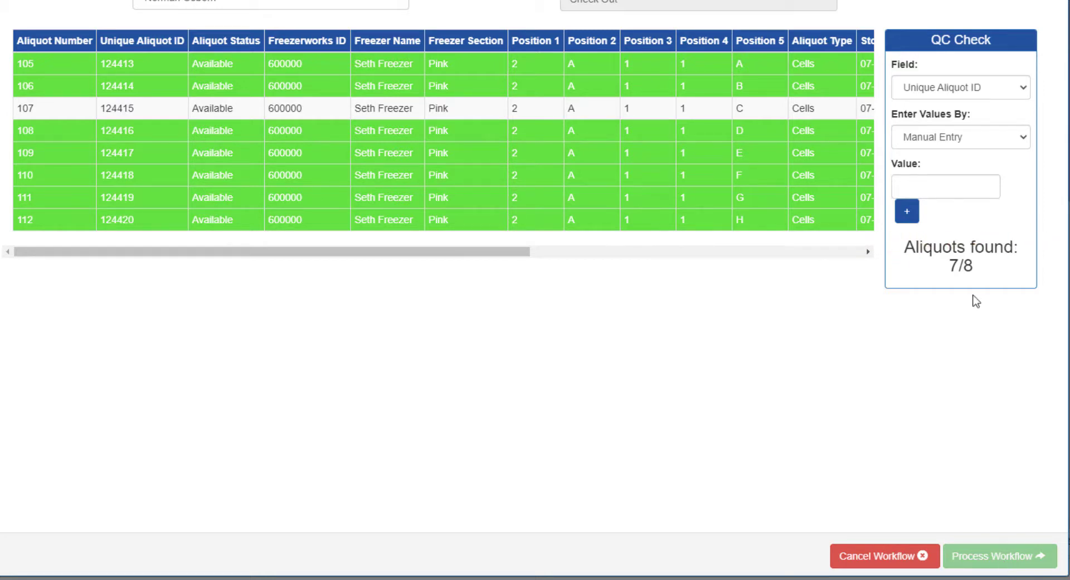
mouse_move(534, 126)
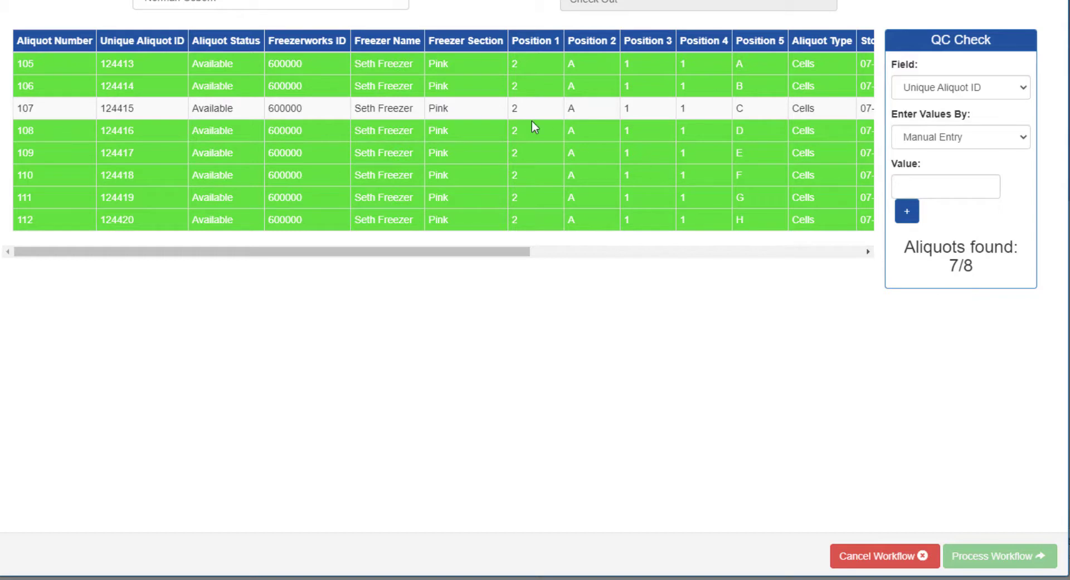
click(946, 186)
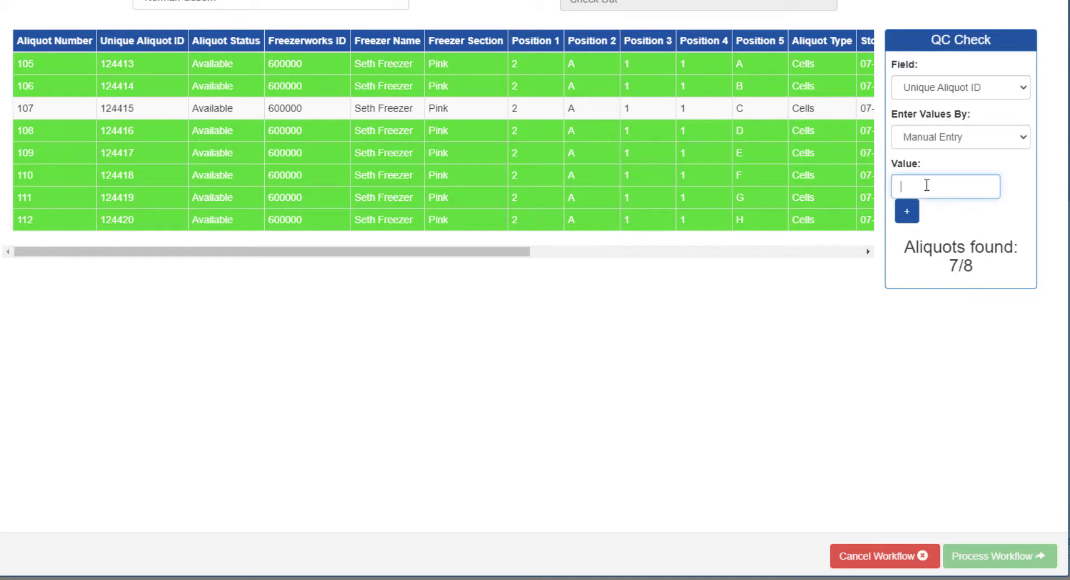
text(12441)
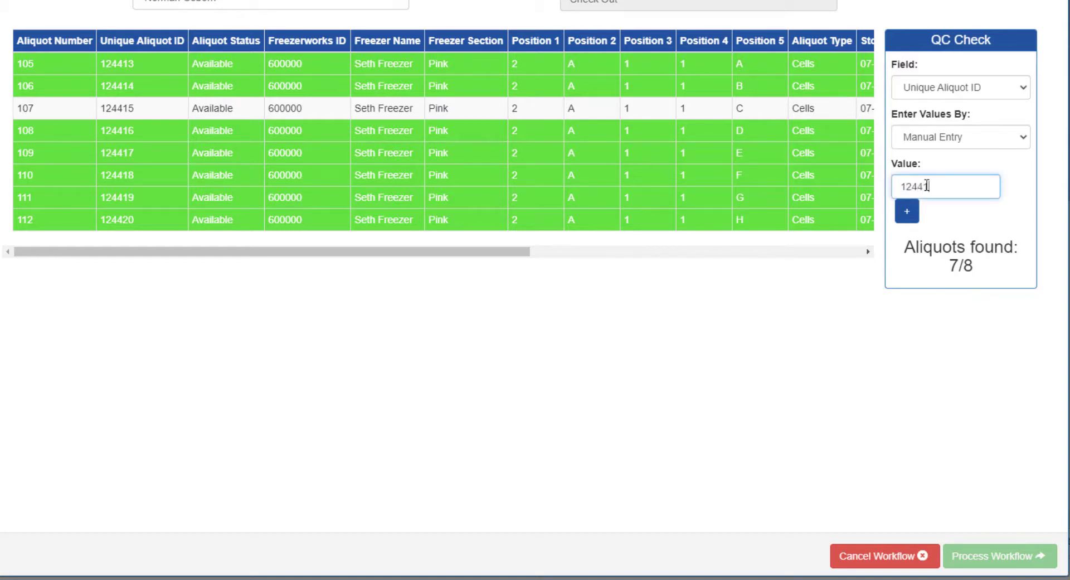
click(908, 212)
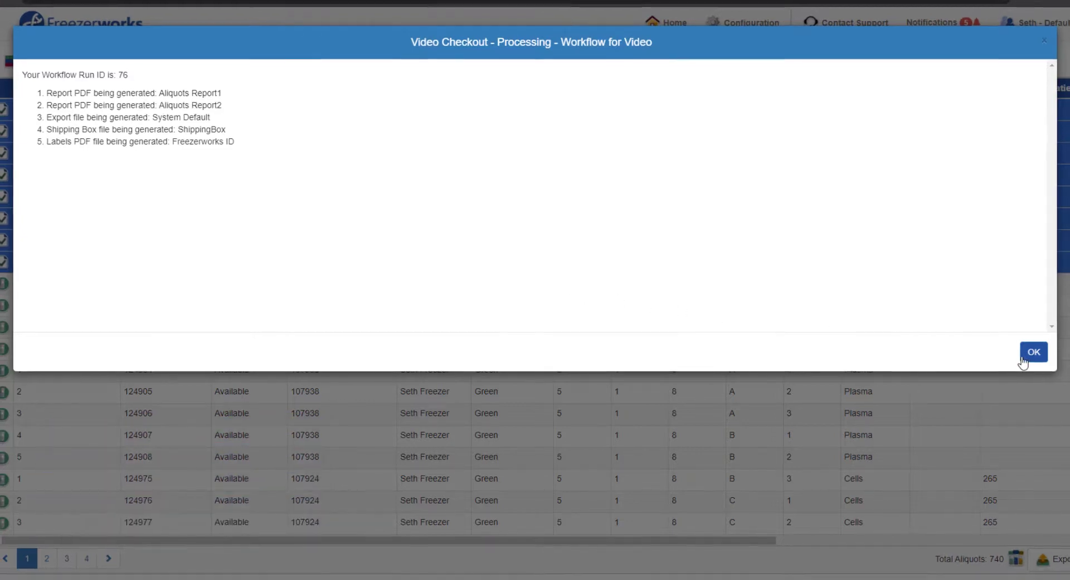
- Dismiss the processing summary for check-out run 76
click(1032, 351)
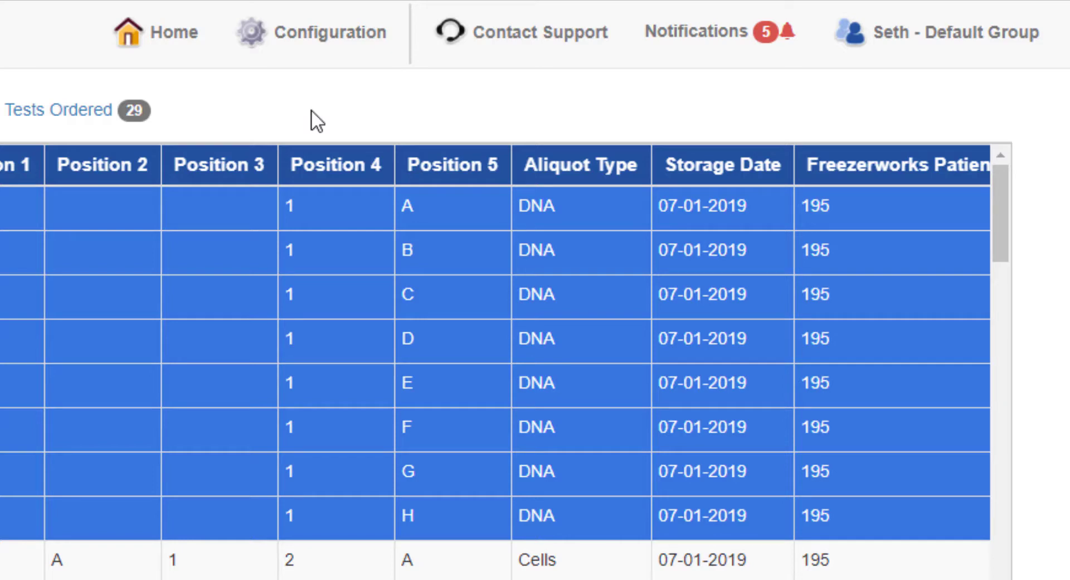
mouse_move(540, 31)
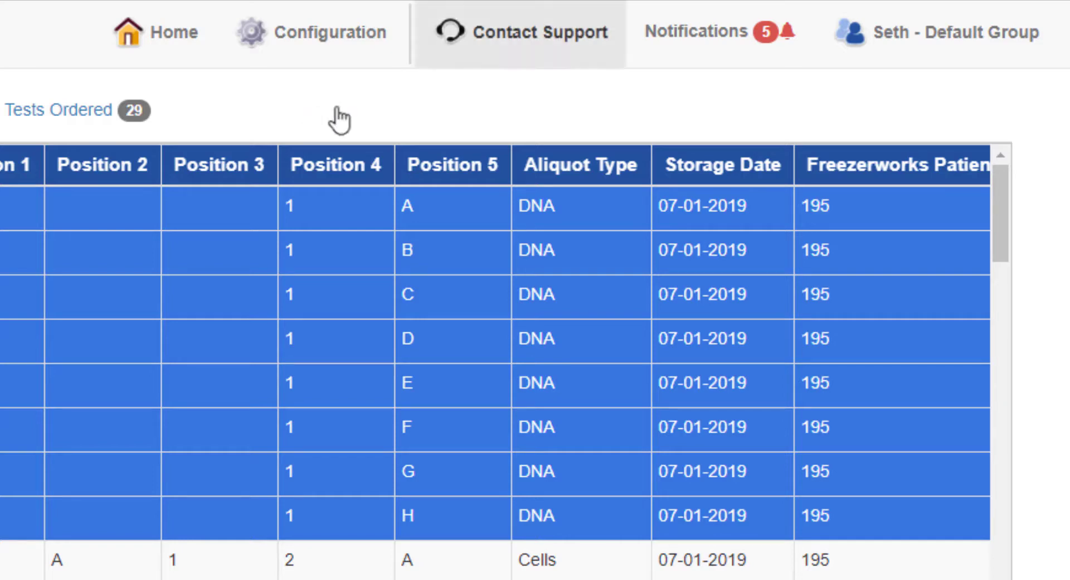
- From Notifications, open the Video Checkout Workflow Info page for run 76
click(696, 31)
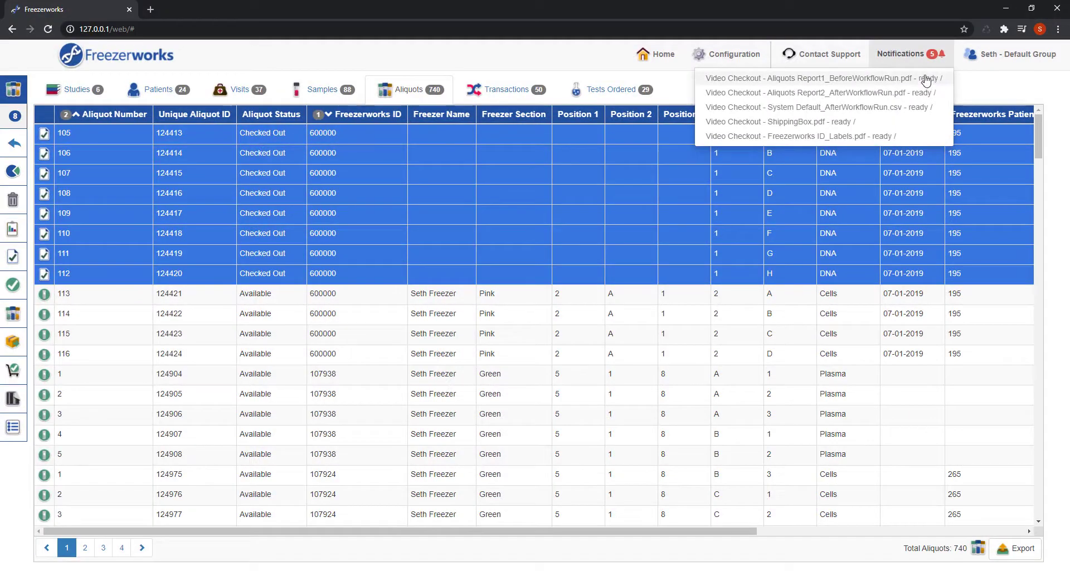
click(817, 78)
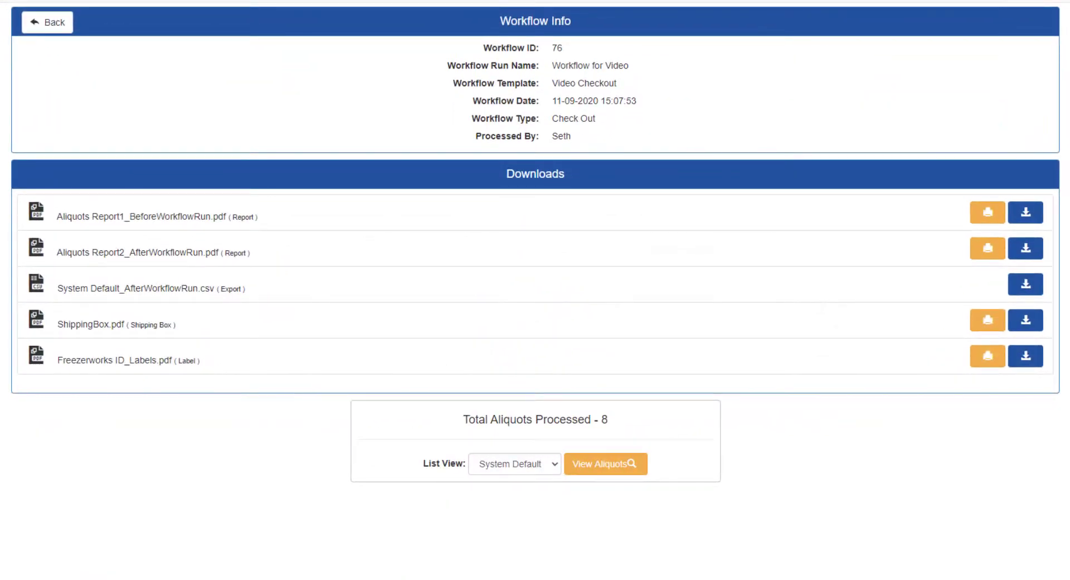
mouse_move(987, 248)
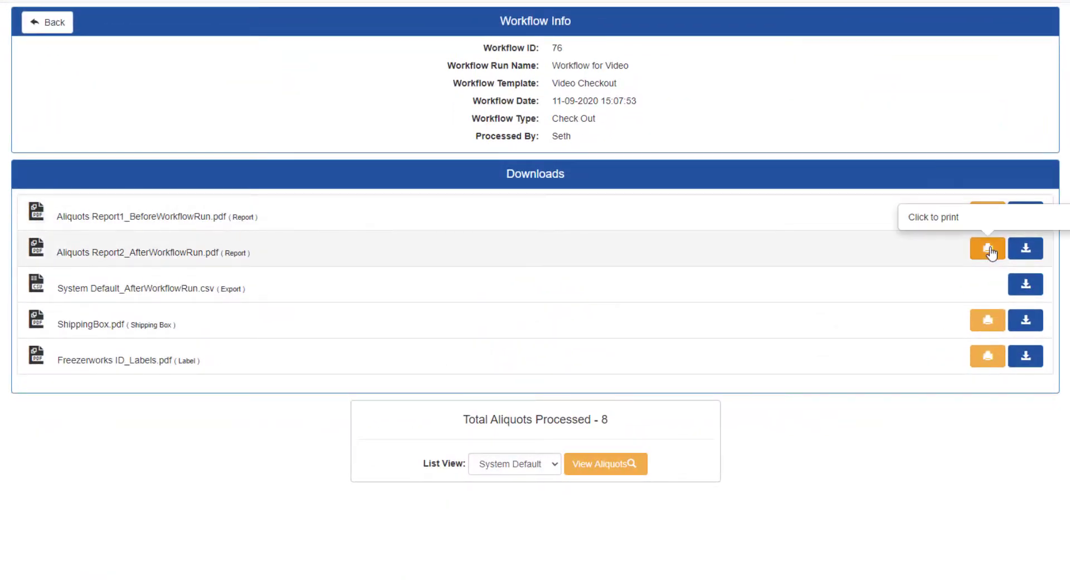
- Print the Aliquots Report2_AfterWorkflowRun.pdf from the workflow downloads
click(987, 248)
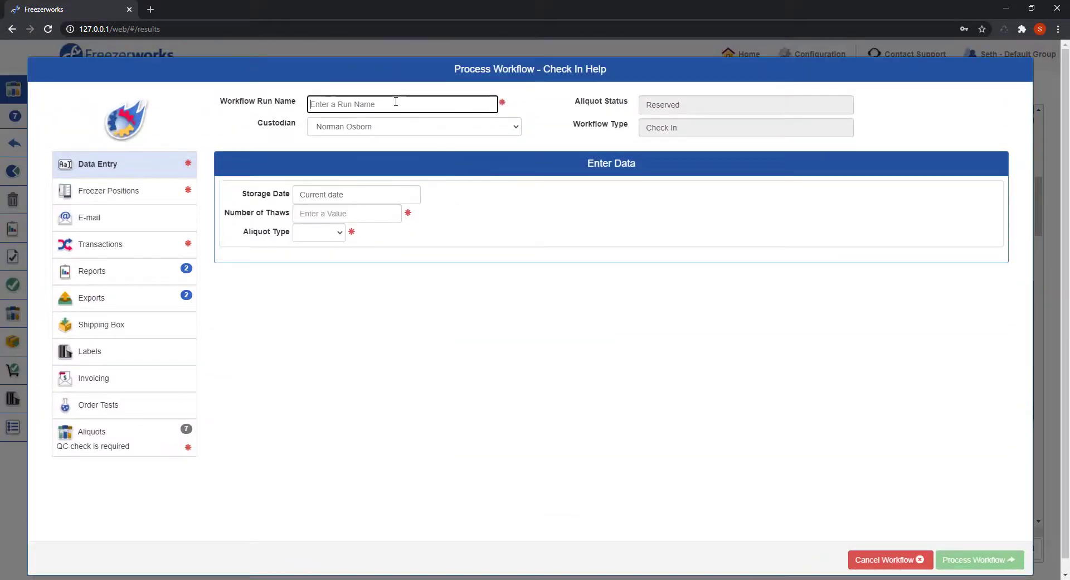
- Name the Check In Help workflow run 'Check In Video'
text(Check)
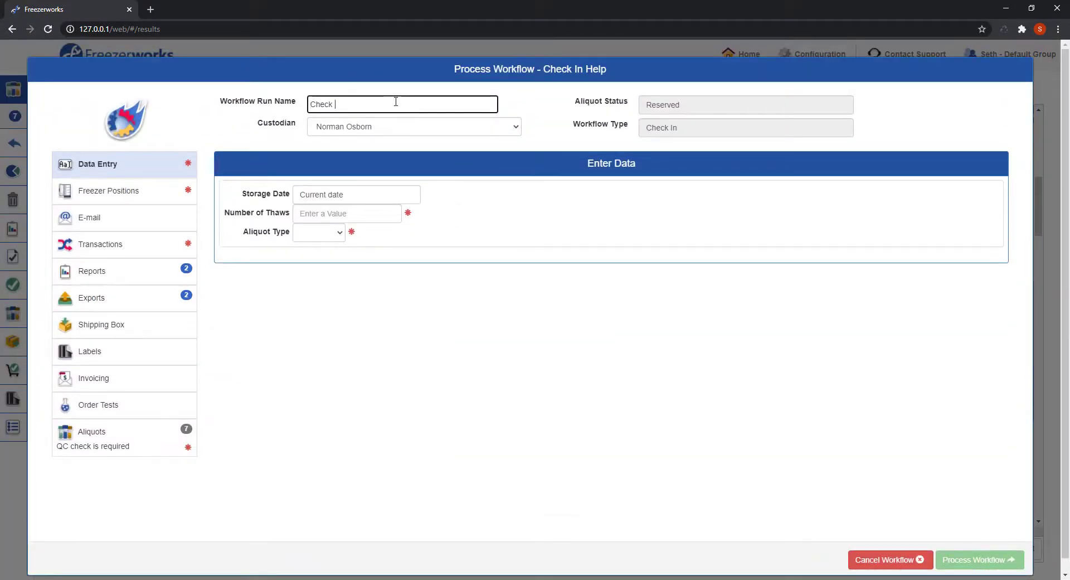
text(In Video)
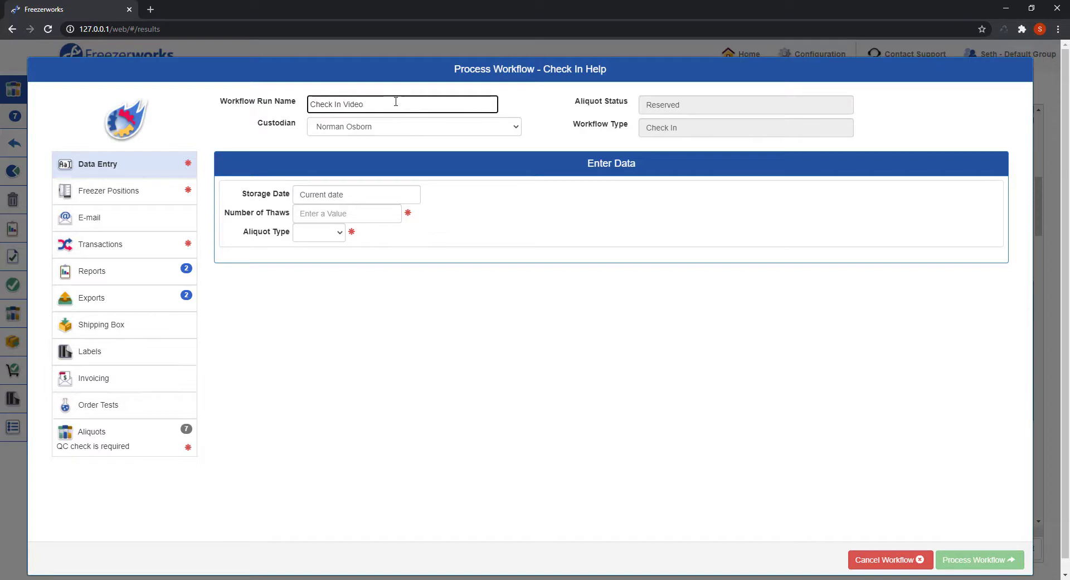
- Set freezer positions to start at Seth Freezer, Section Green
click(108, 191)
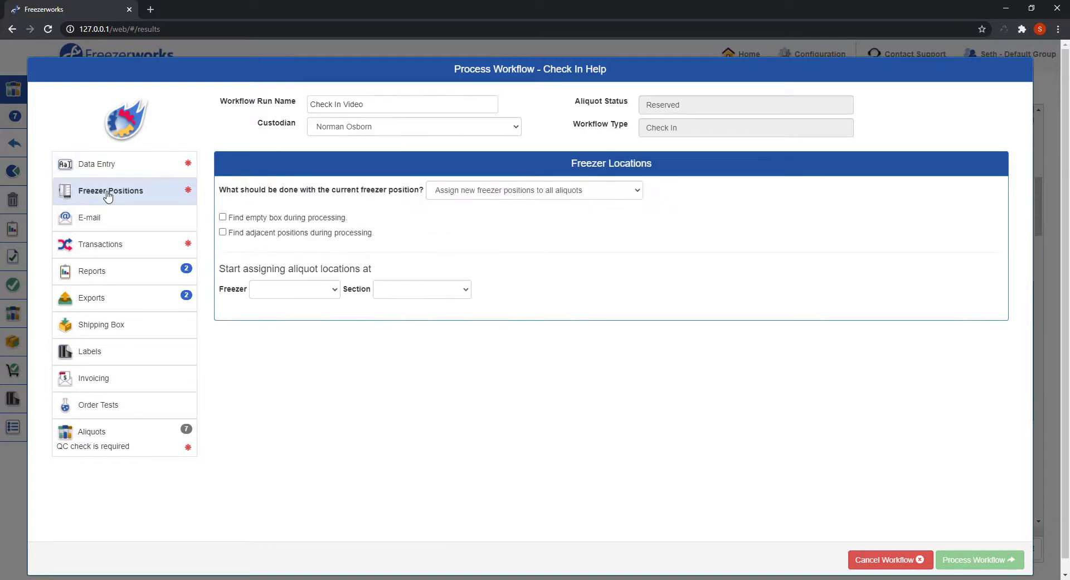
click(294, 288)
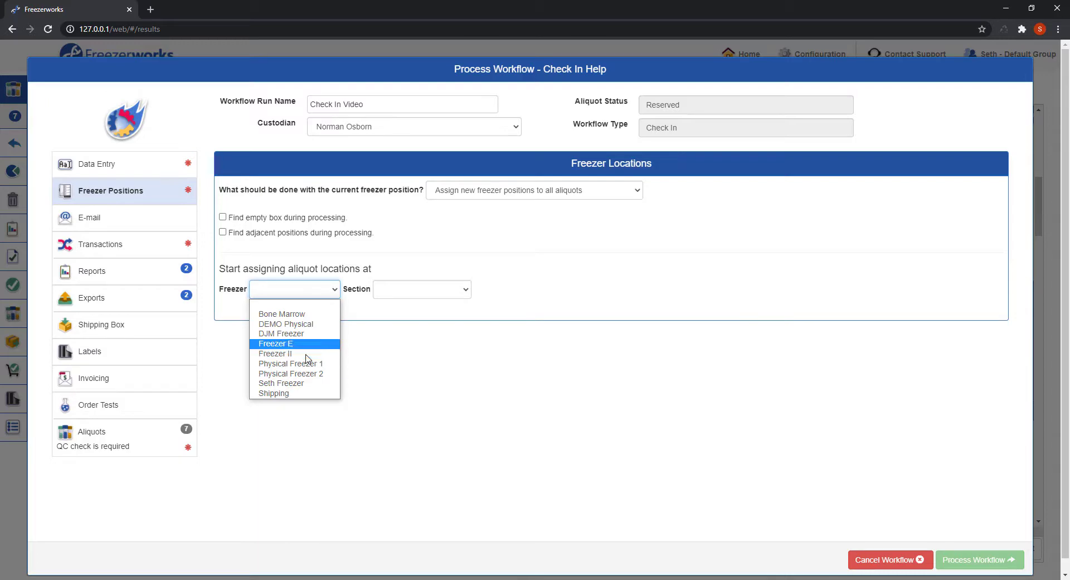
click(281, 383)
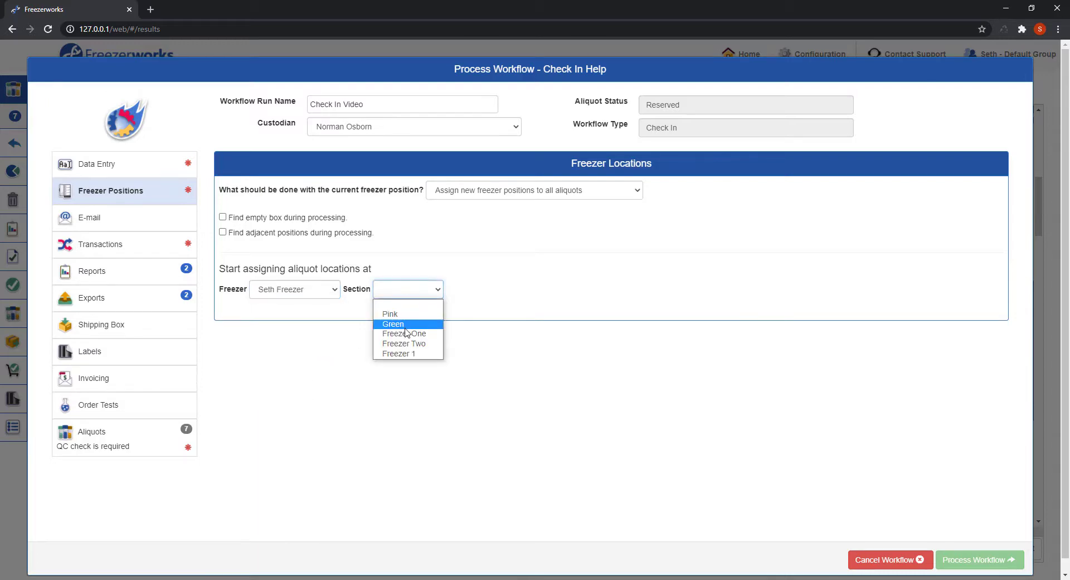
click(393, 323)
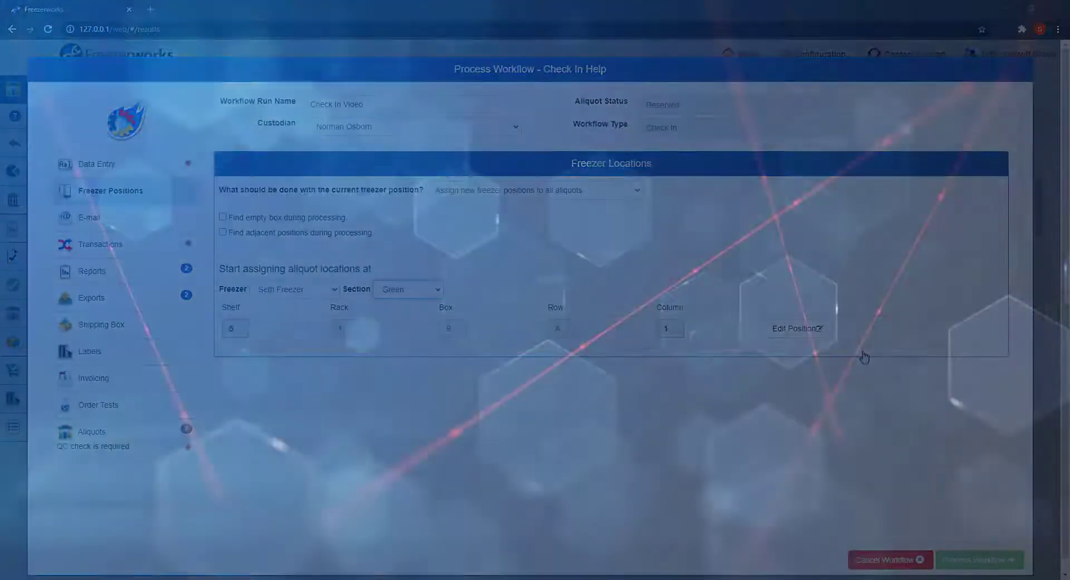